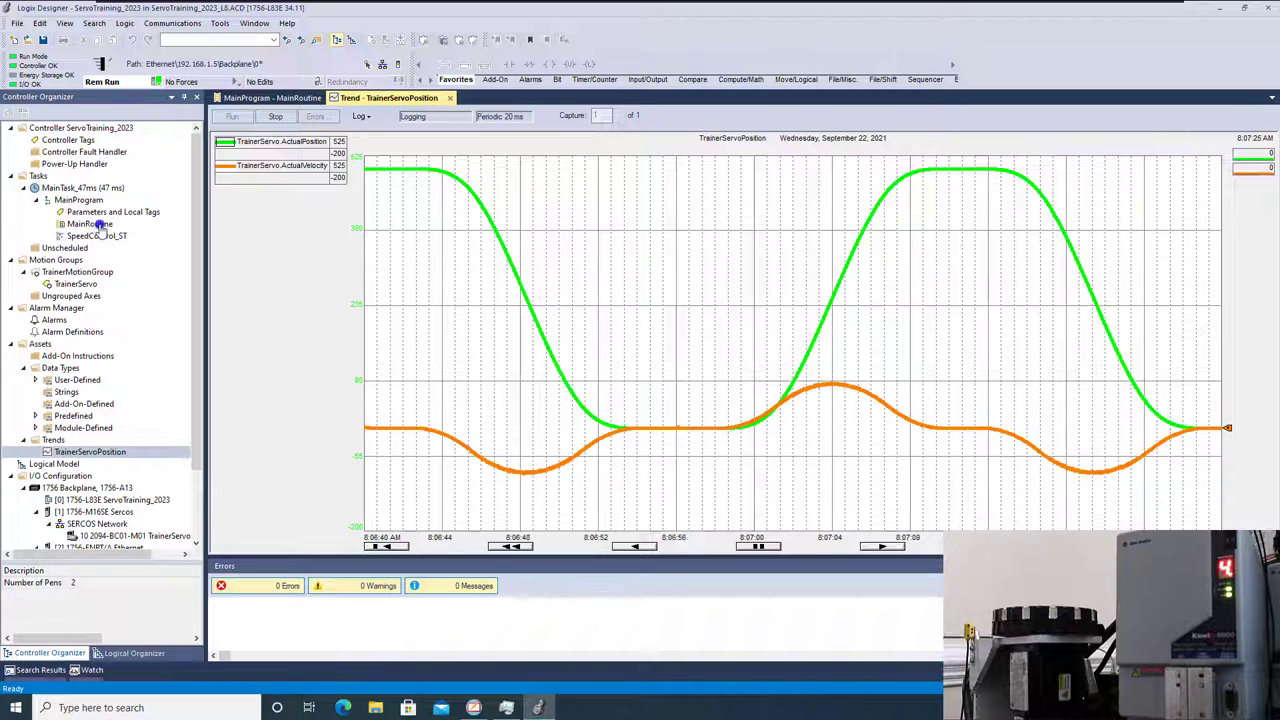
# Step: Open MainRoutine and scroll to the rung 7 MAM S-curve move at 2000 units/sec
pyautogui.doubleClick(88, 223)
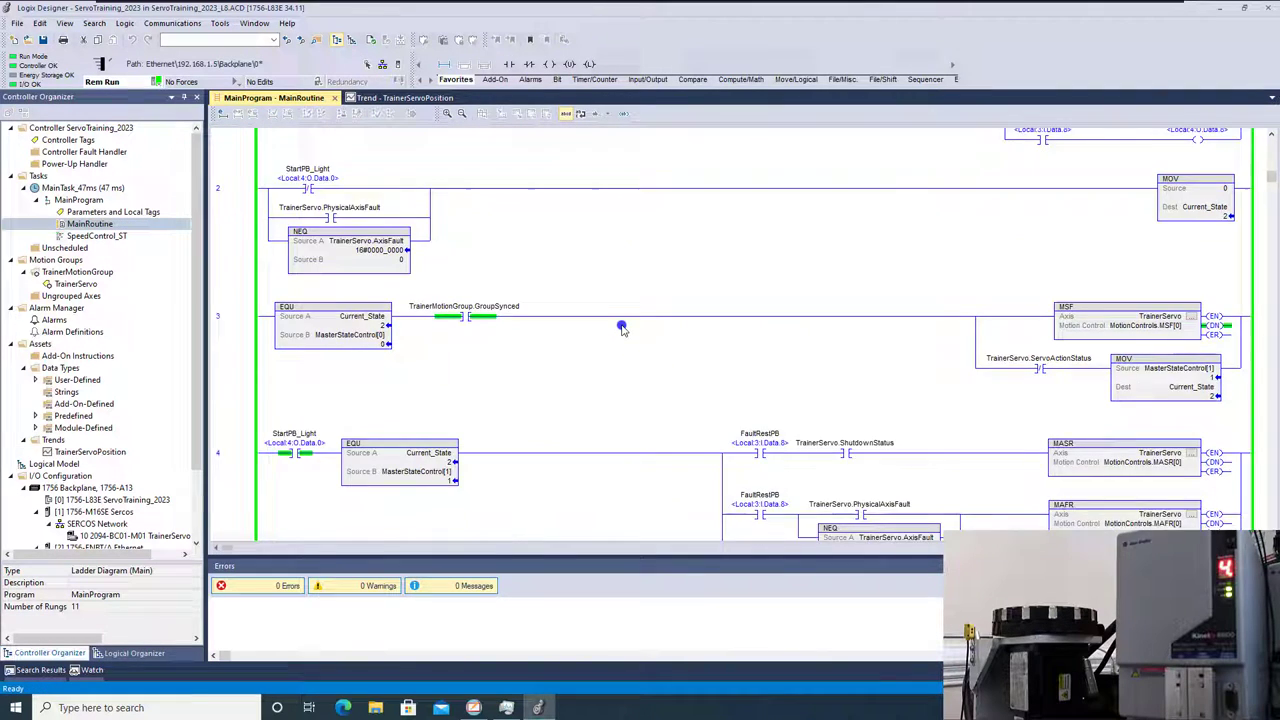
pyautogui.scroll(-3)
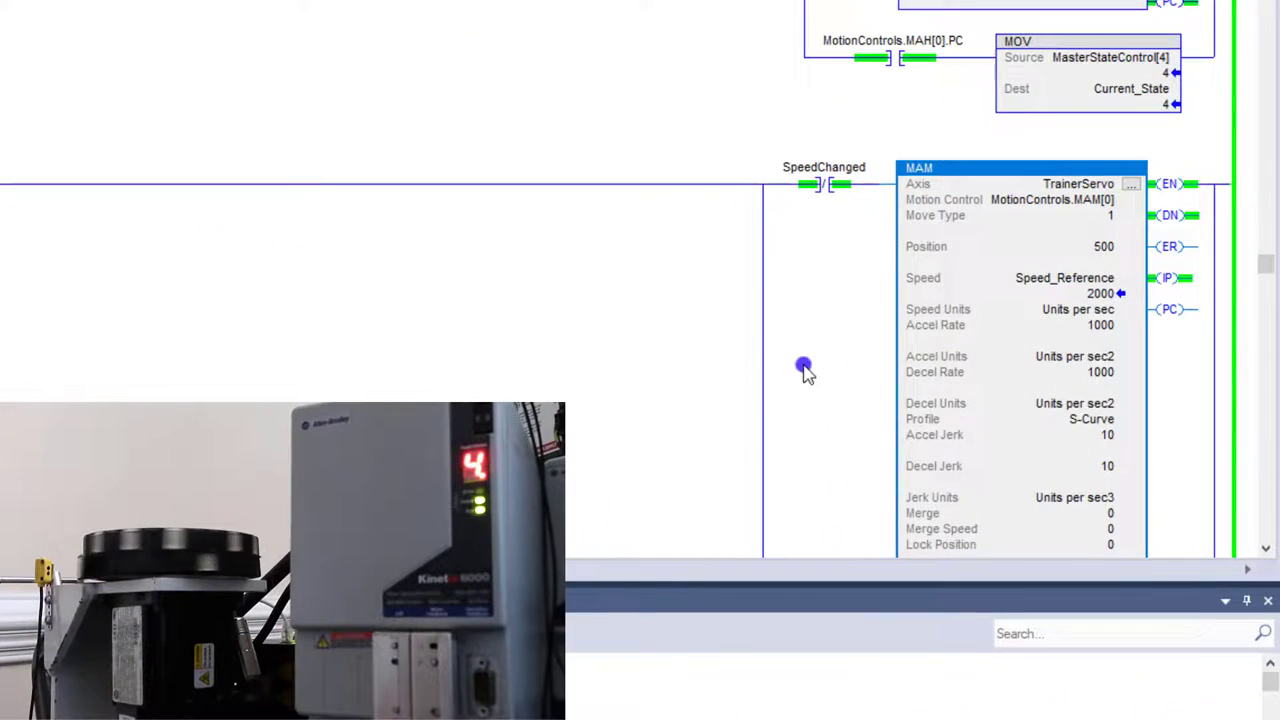
pyautogui.scroll(-3)
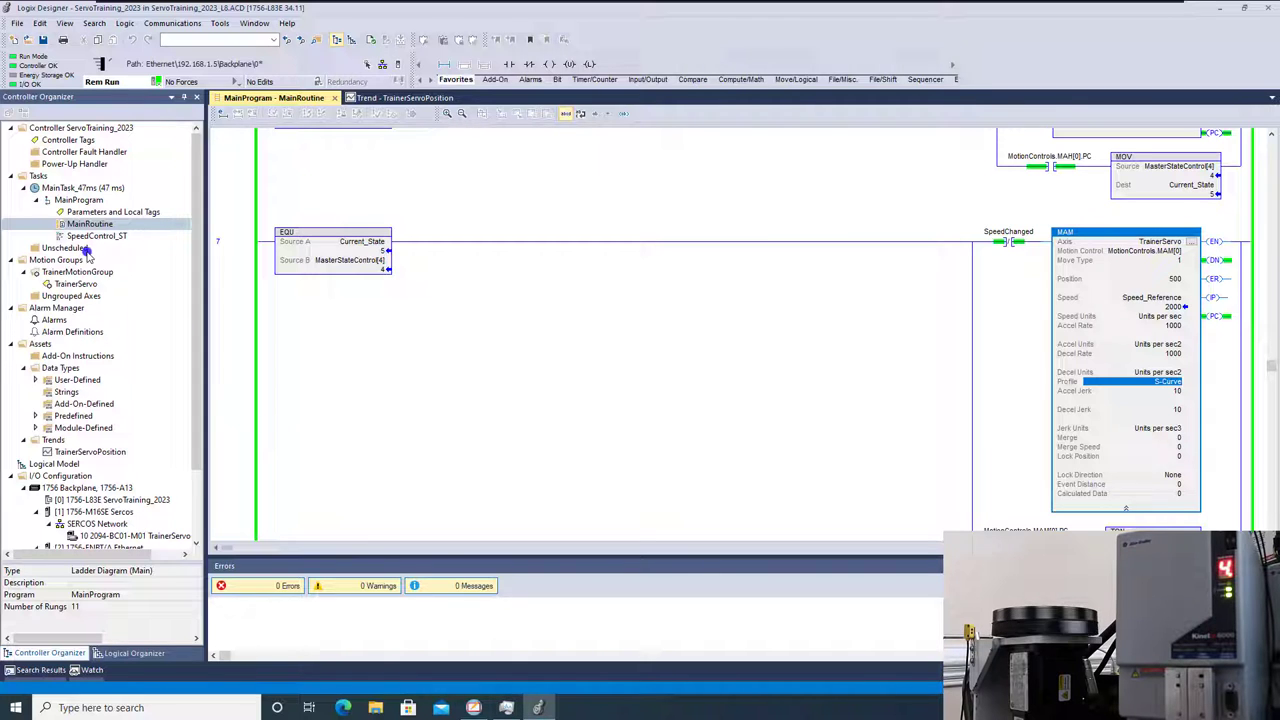
pyautogui.moveTo(205, 430)
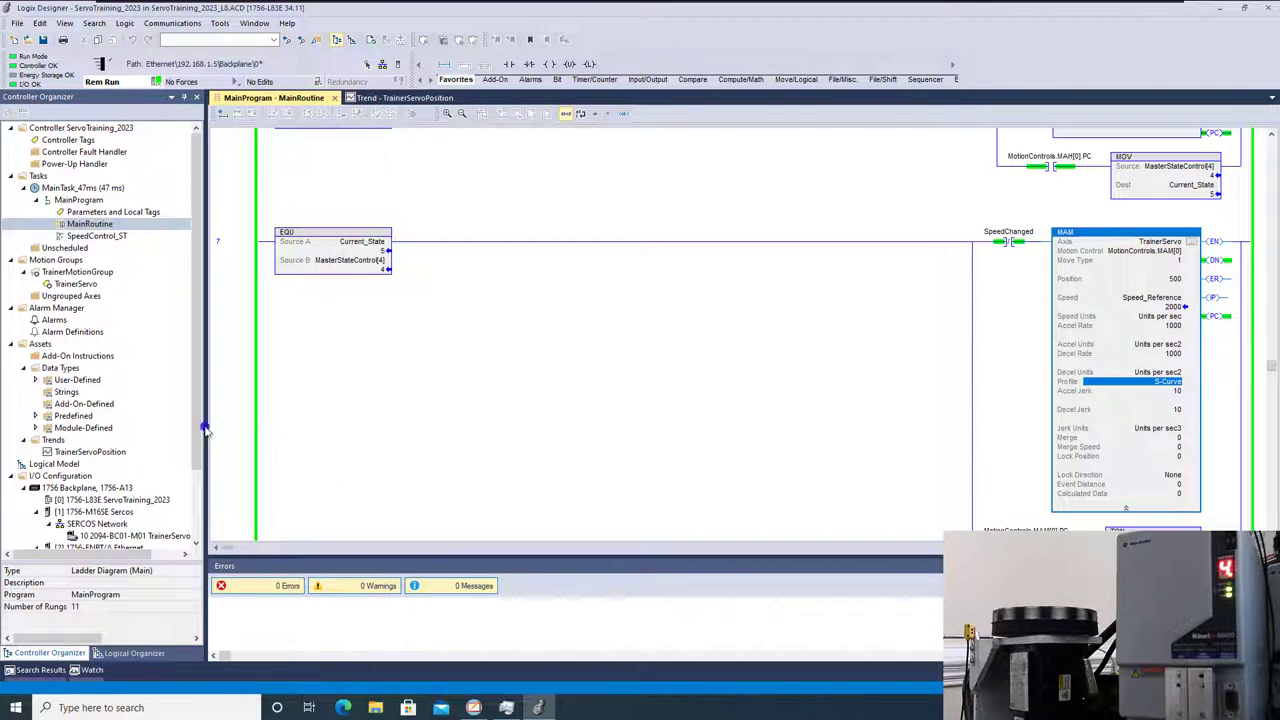
# Step: Switch to the Trend - TrainerServoPosition tab to watch the running S-curve cycles
pyautogui.click(390, 97)
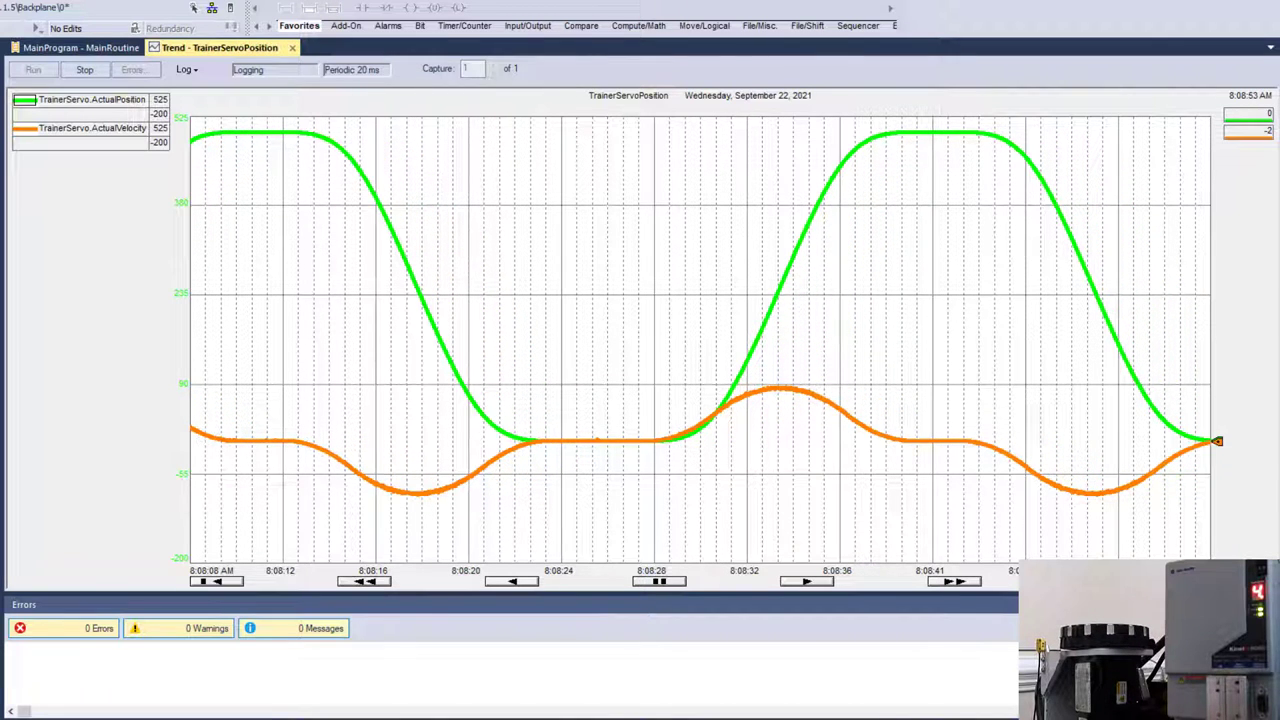
# Step: Set Accel Jerk and Decel Jerk on the rung 7 and 9 MAM moves to 100
pyautogui.click(79, 47)
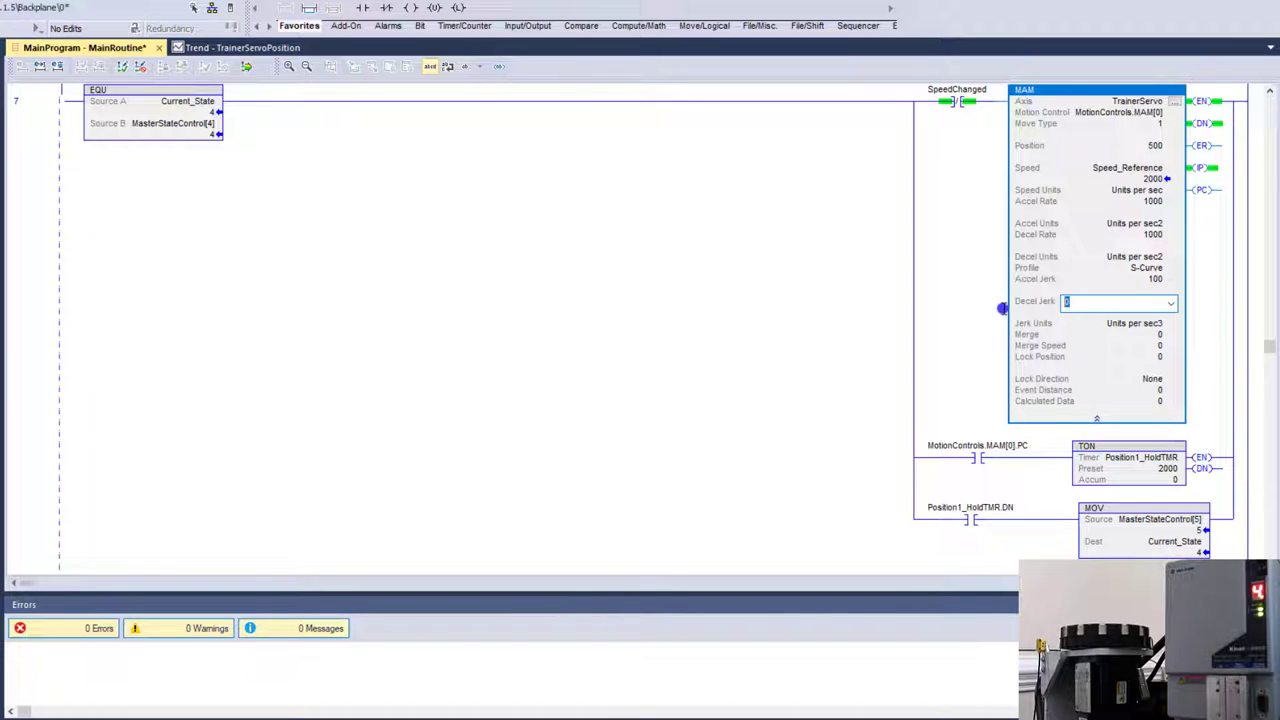
pyautogui.write('10')
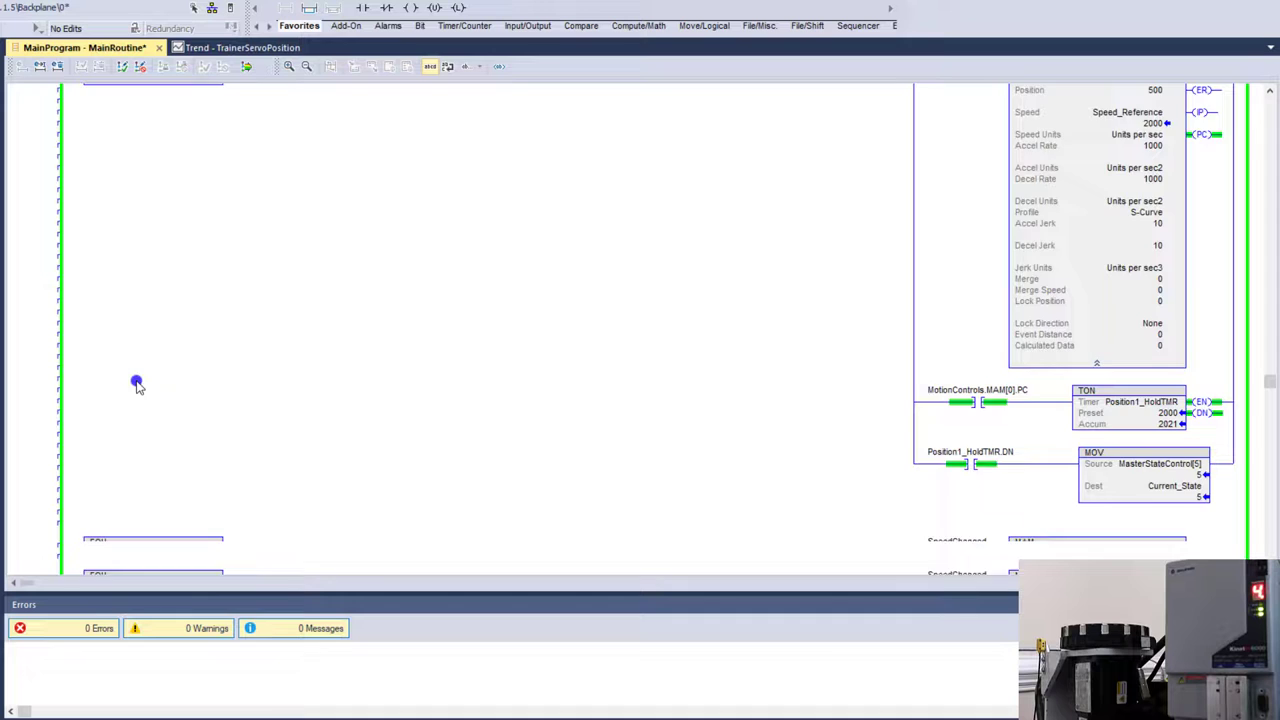
pyautogui.scroll(-3)
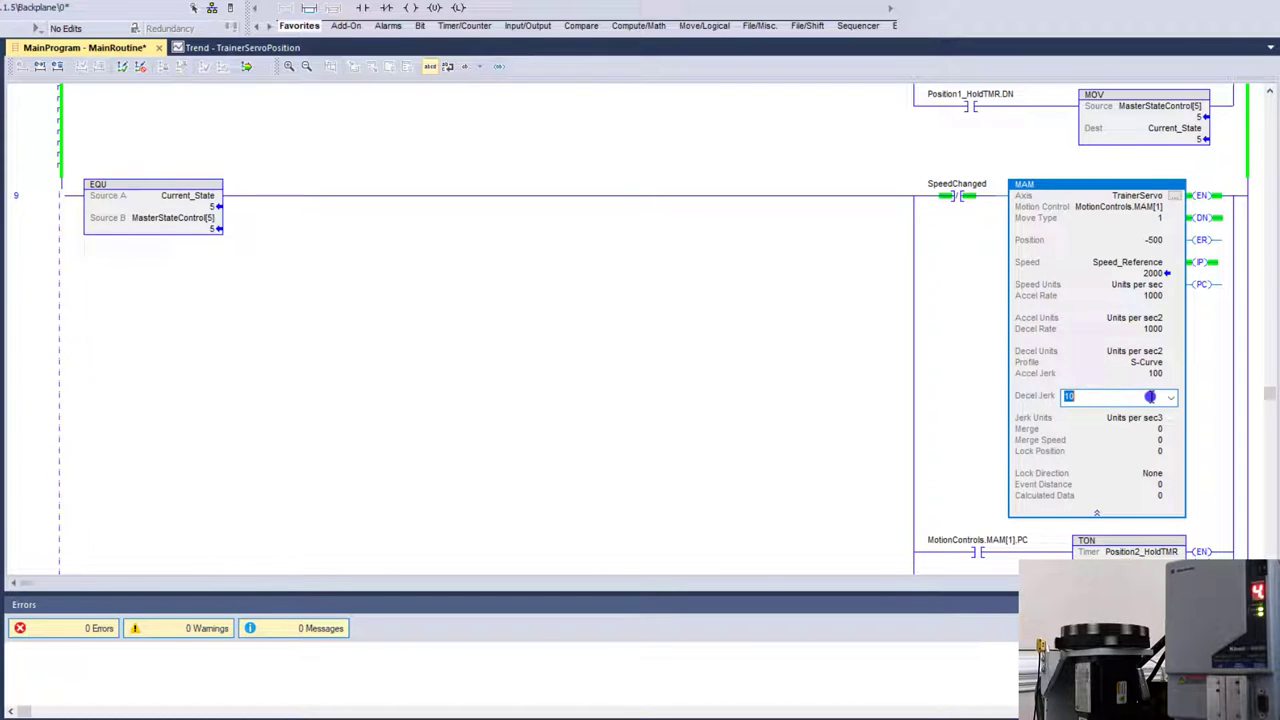
pyautogui.write('100')
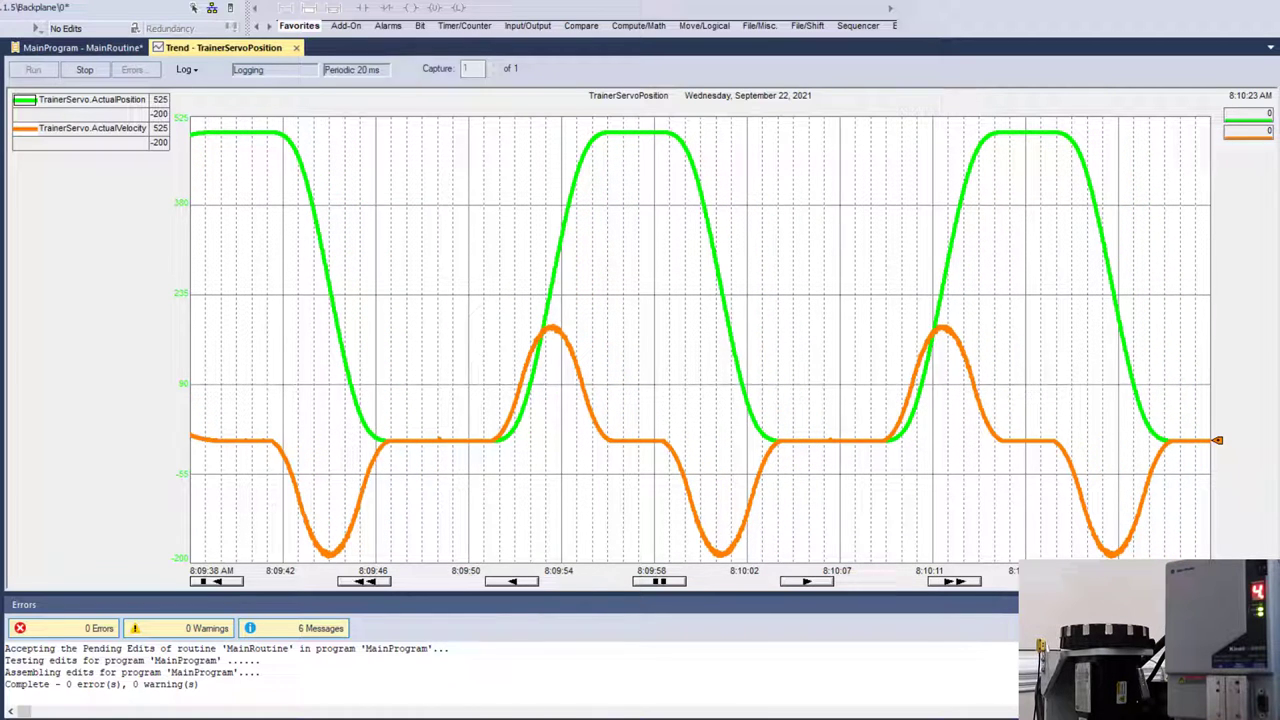
# Step: Back in MainRoutine, set the rung 7 MAM move's profile to Trapezoidal
pyautogui.click(50, 47)
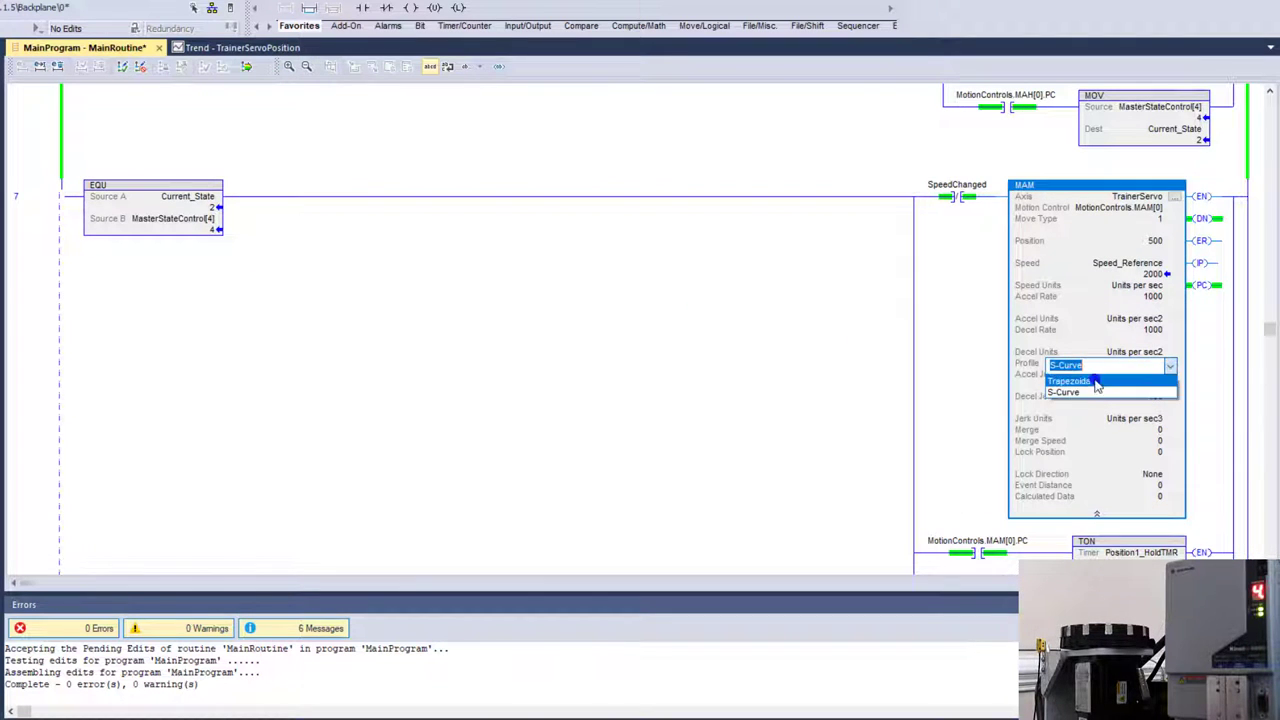
pyautogui.click(1069, 381)
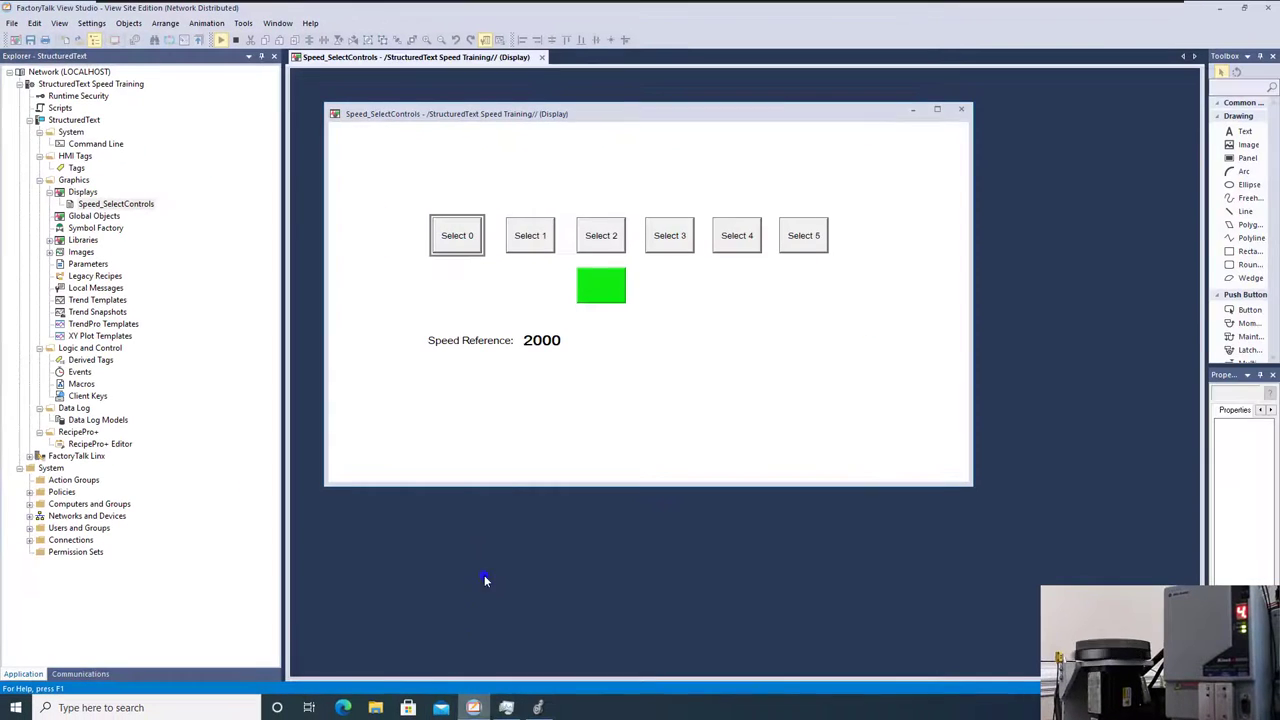
# Step: Choose speed Select 1 (reference 1000), then finalize all MainProgram edits with Yes
pyautogui.click(529, 235)
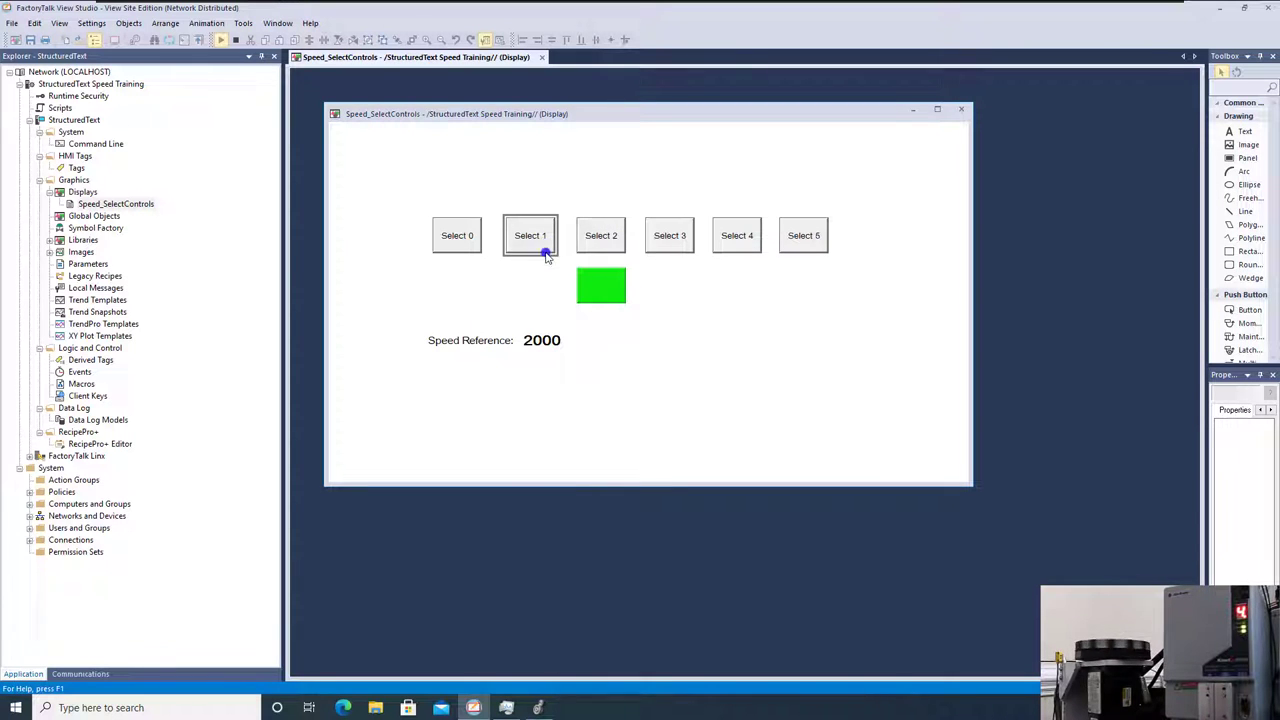
pyautogui.click(530, 235)
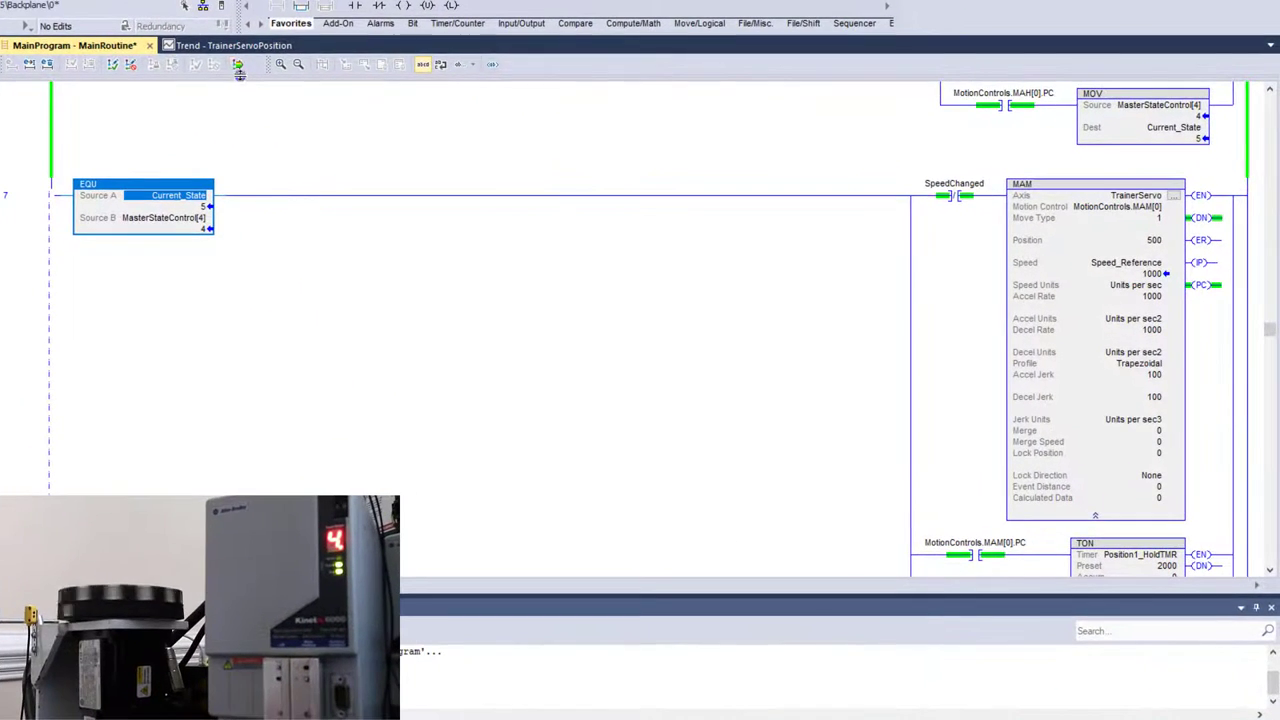
pyautogui.click(238, 64)
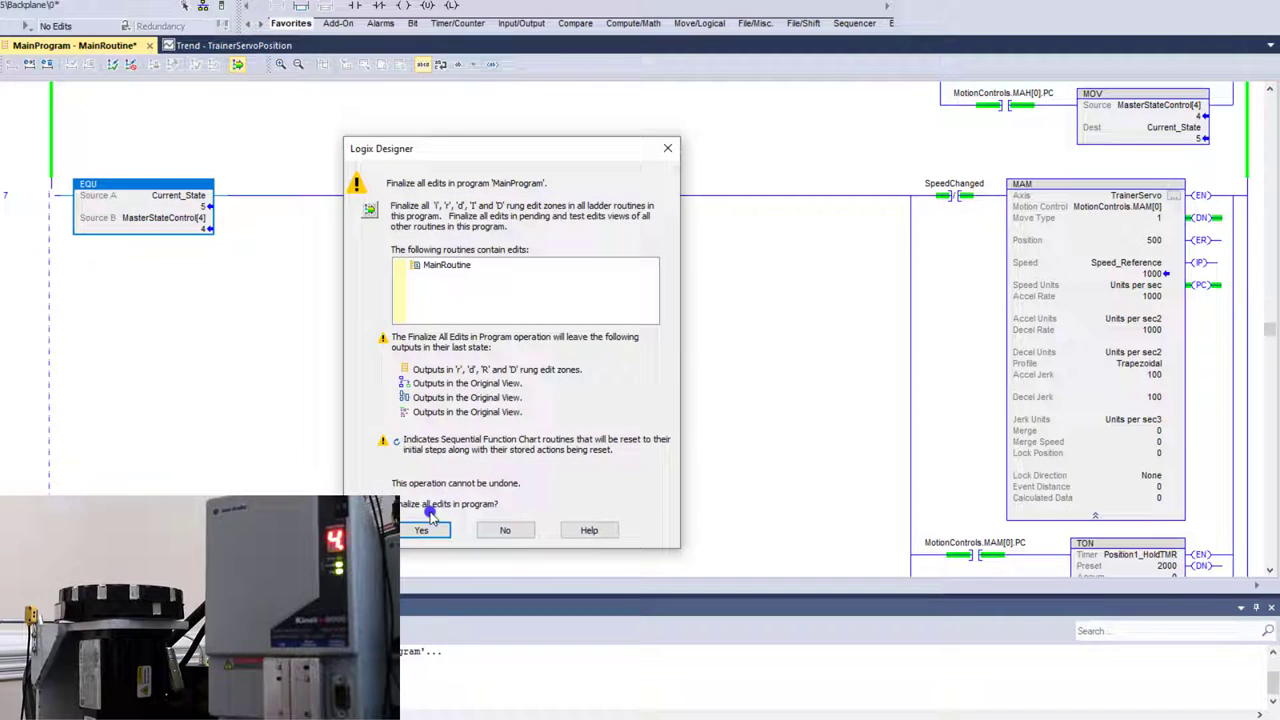
pyautogui.click(421, 530)
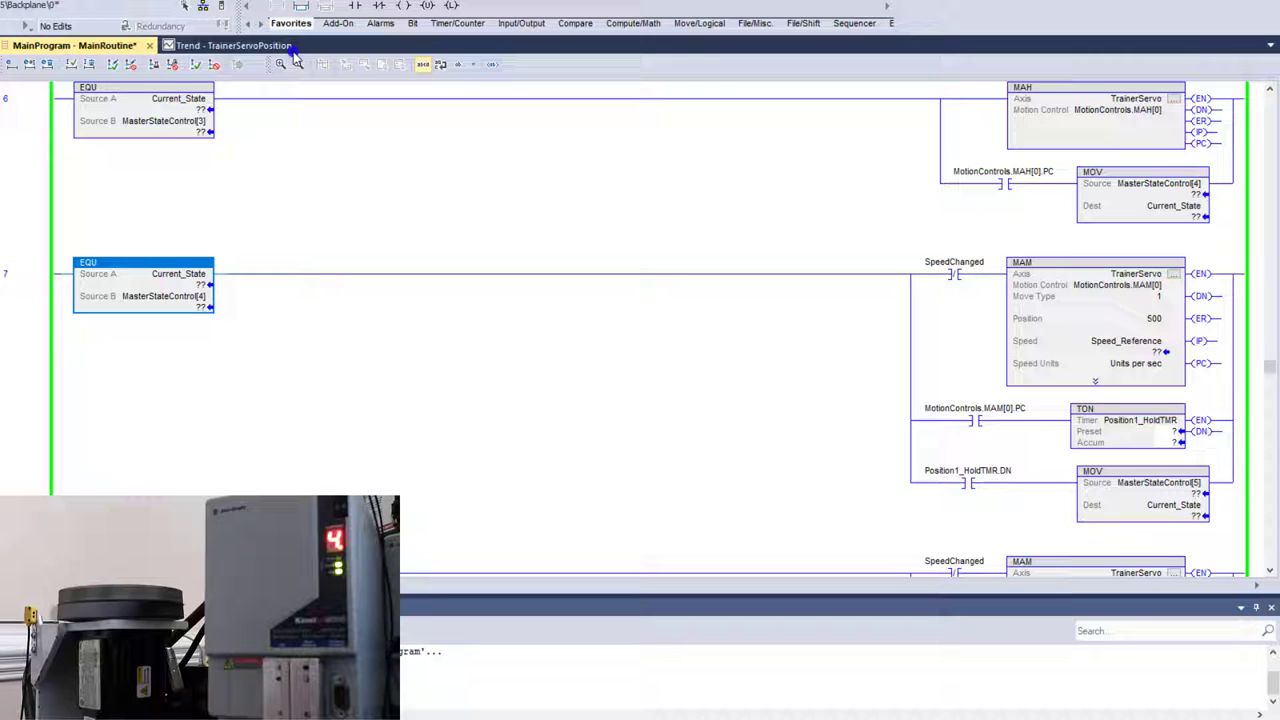
pyautogui.click(225, 45)
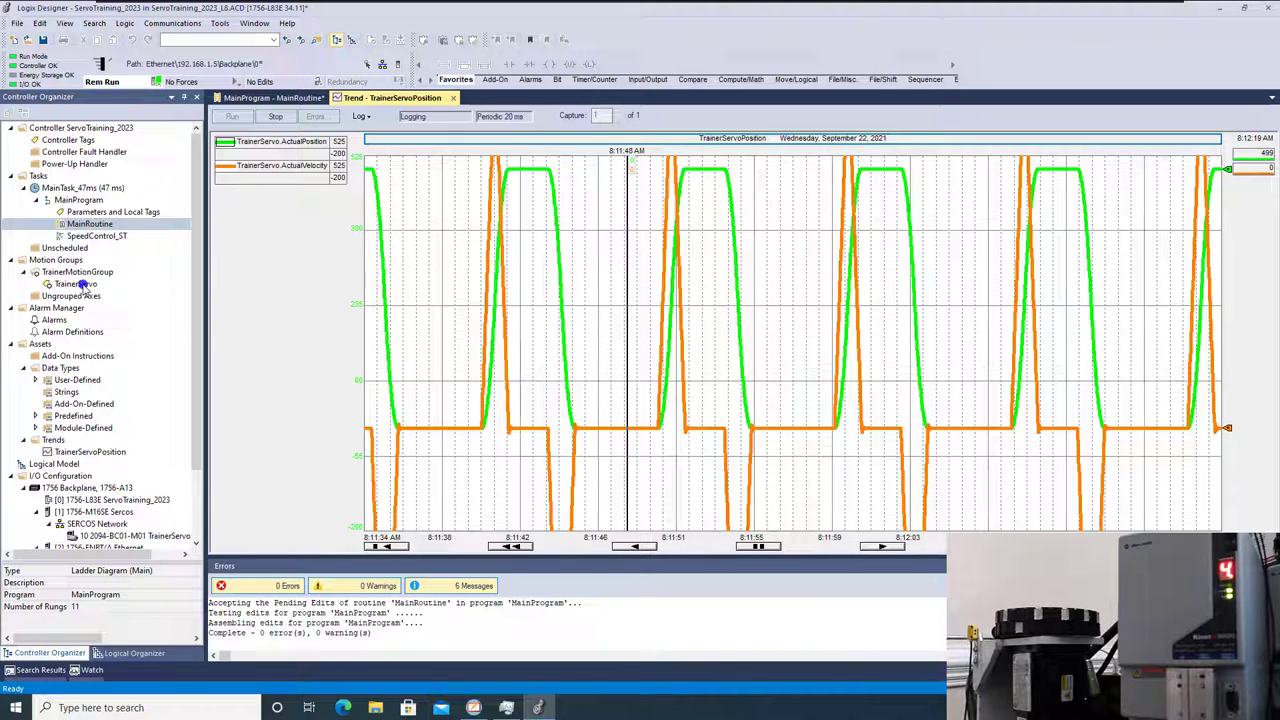
# Step: Select the TrainerServo axis while the trapezoidal trend keeps cycling
pyautogui.click(76, 283)
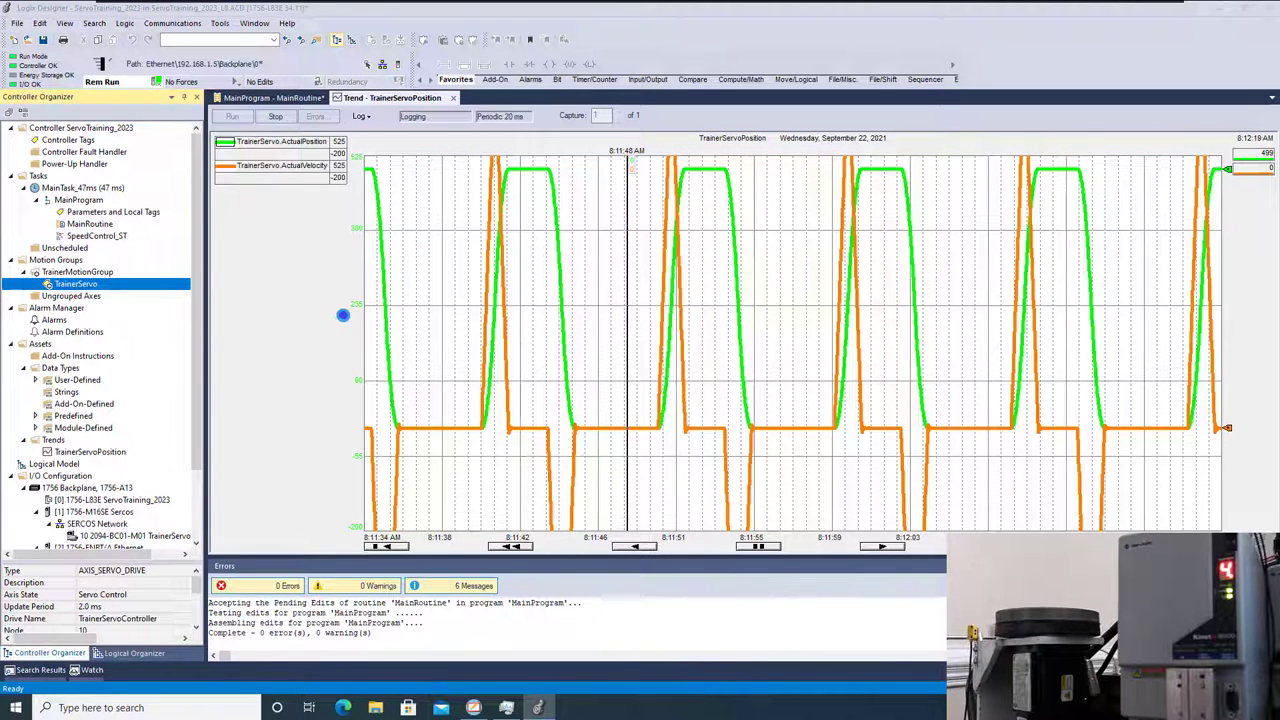
# Step: Review the TrainerServo axis limits and position lock tolerance, then cancel the dialog
pyautogui.doubleClick(76, 284)
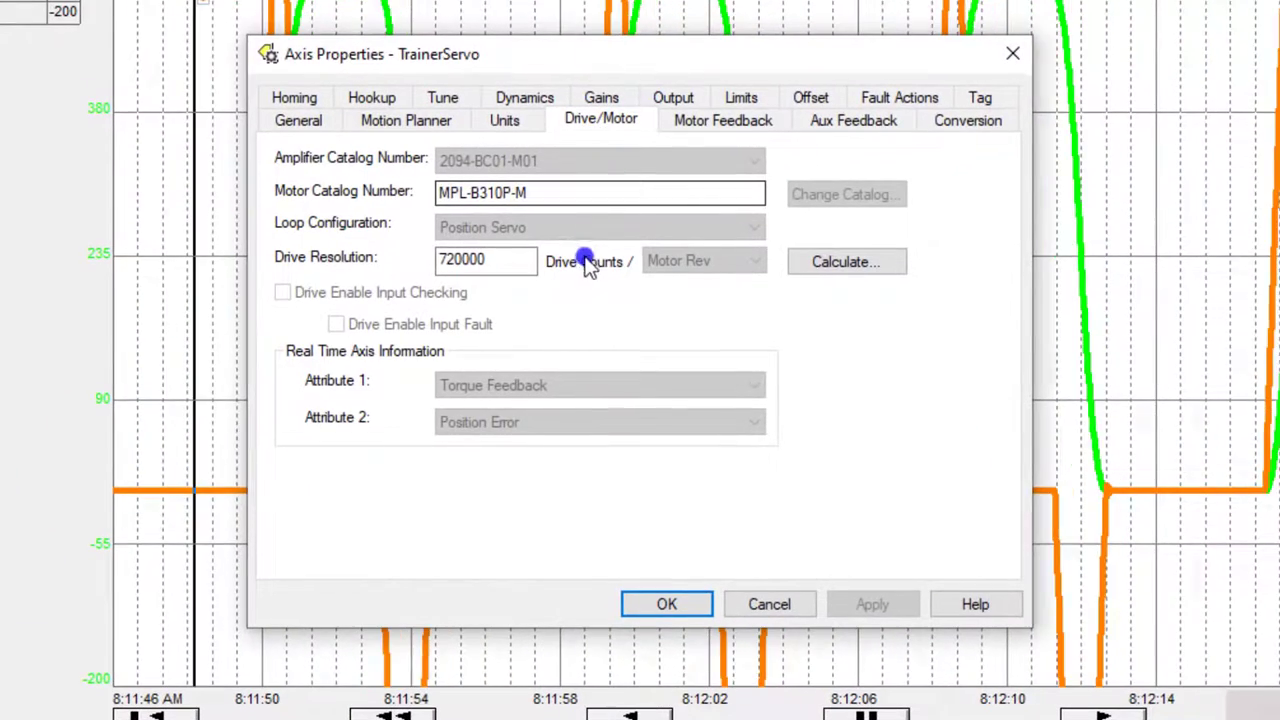
pyautogui.click(740, 118)
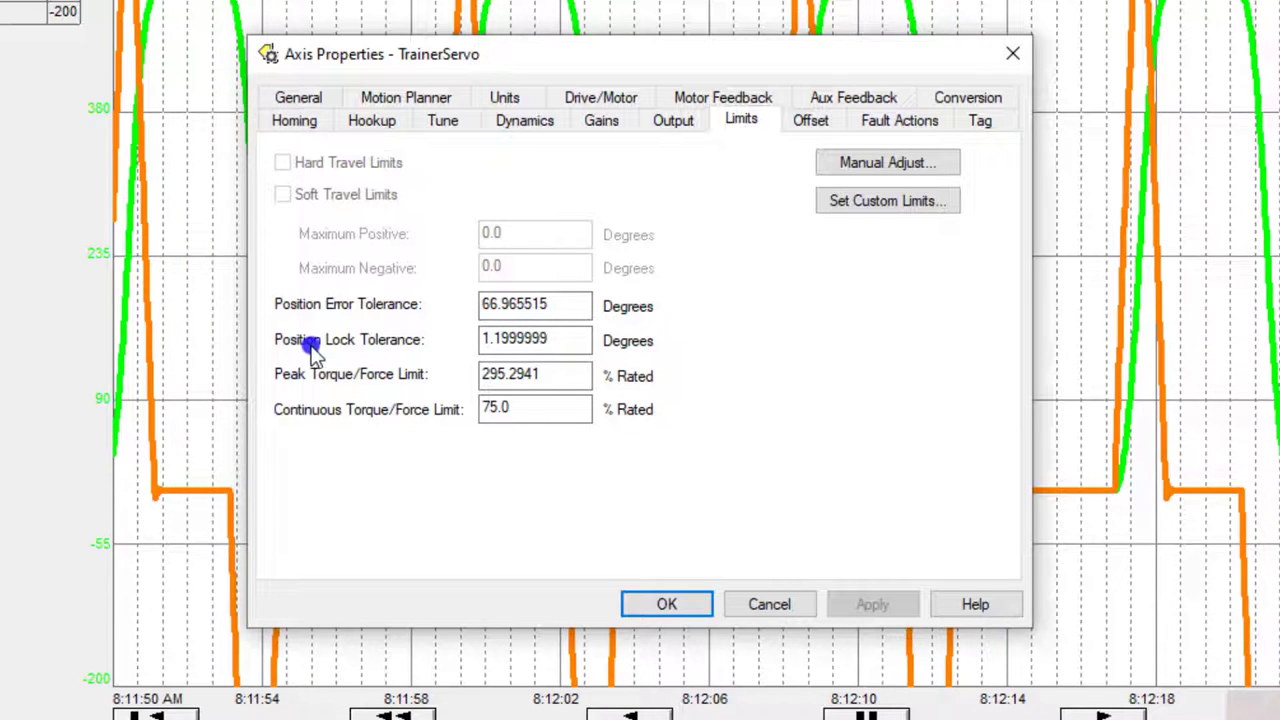
pyautogui.tripleClick(535, 339)
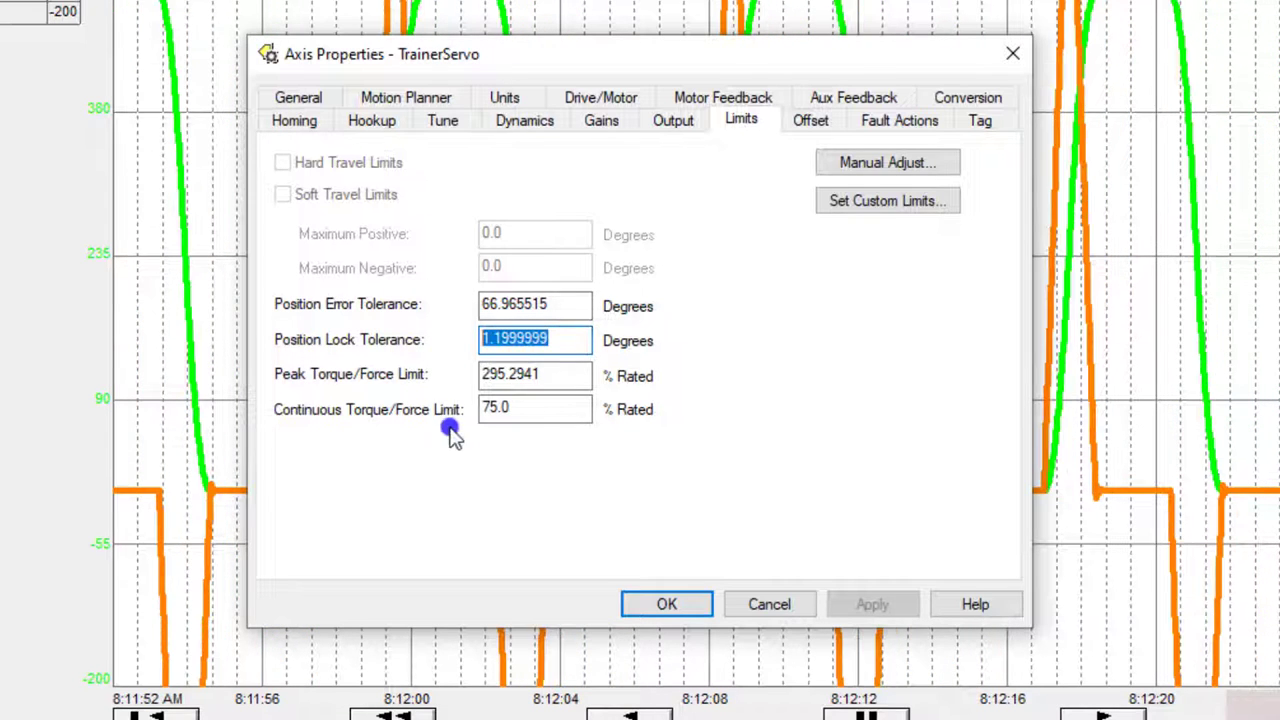
pyautogui.click(535, 304)
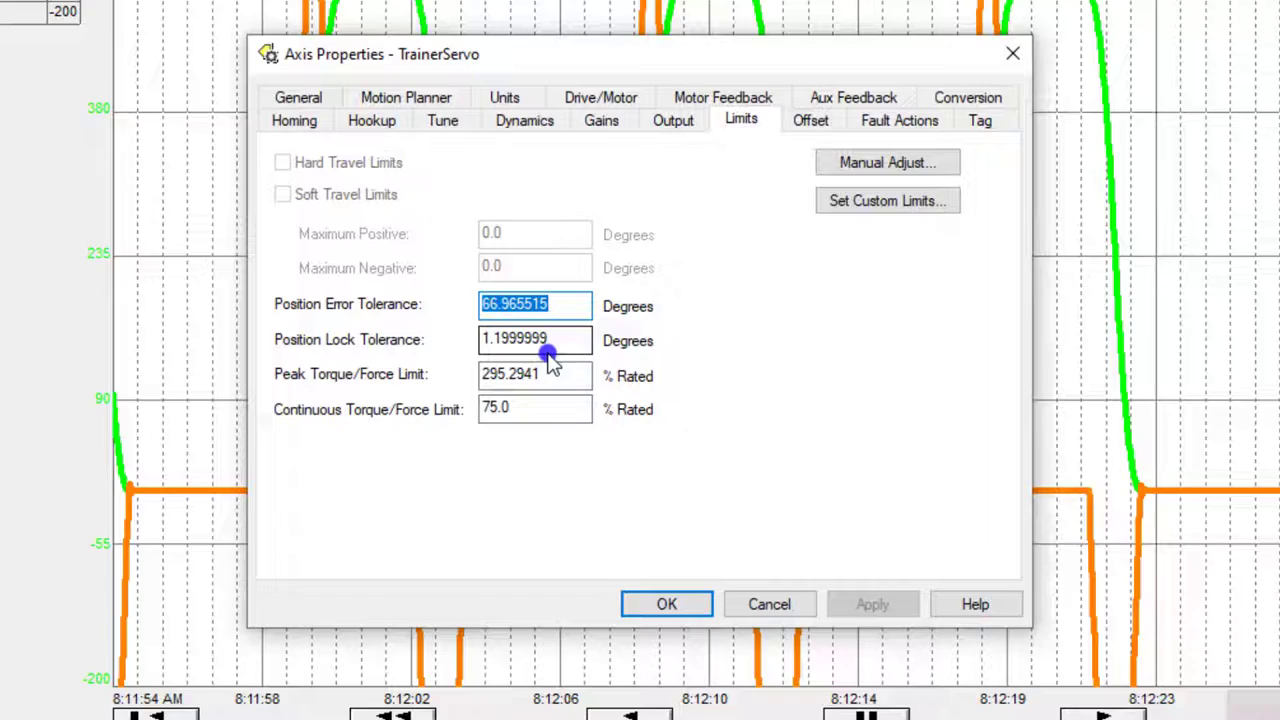
pyautogui.click(769, 604)
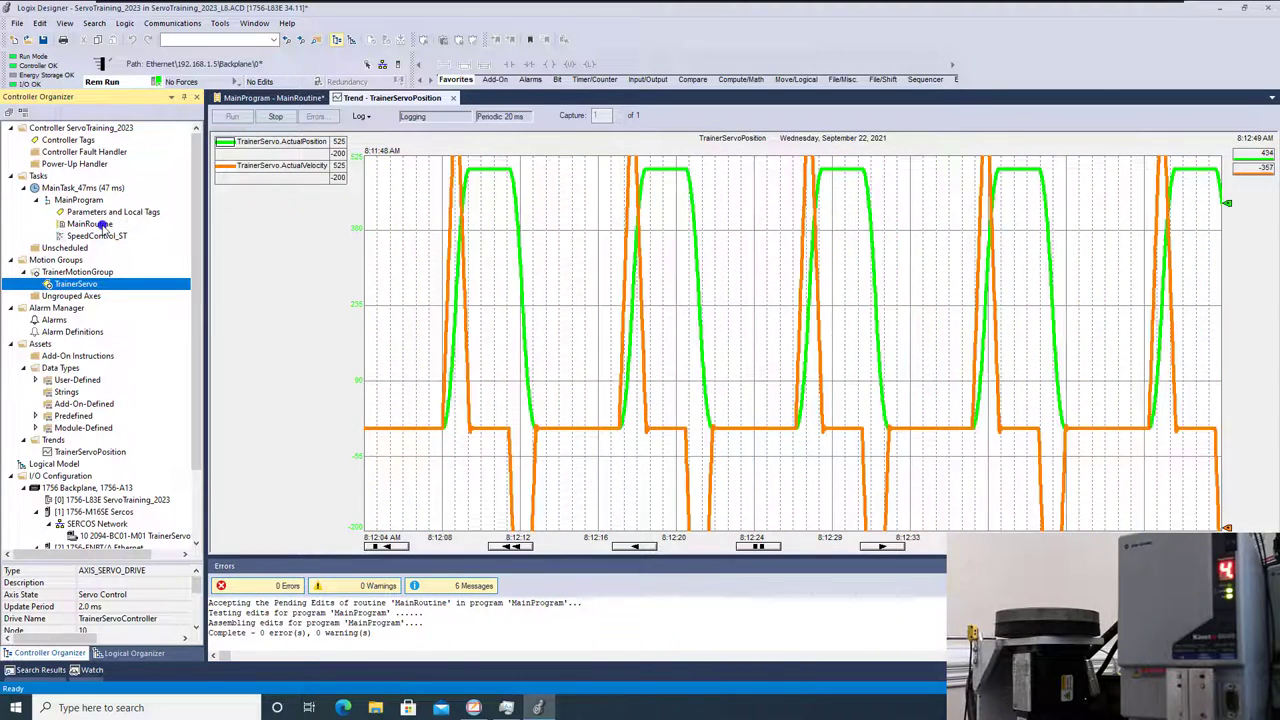
# Step: Open MainRoutine and set the rung 7 and rung 9 MAM profiles to S-Curve
pyautogui.doubleClick(89, 223)
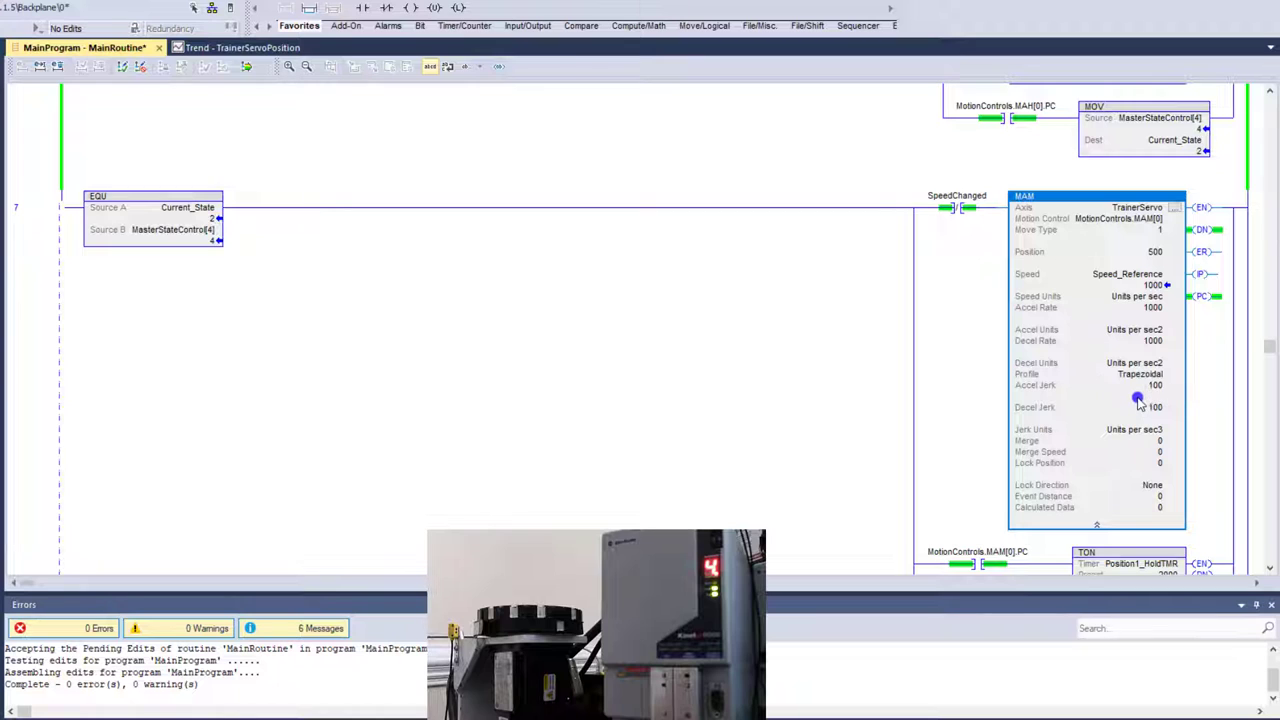
pyautogui.click(1140, 374)
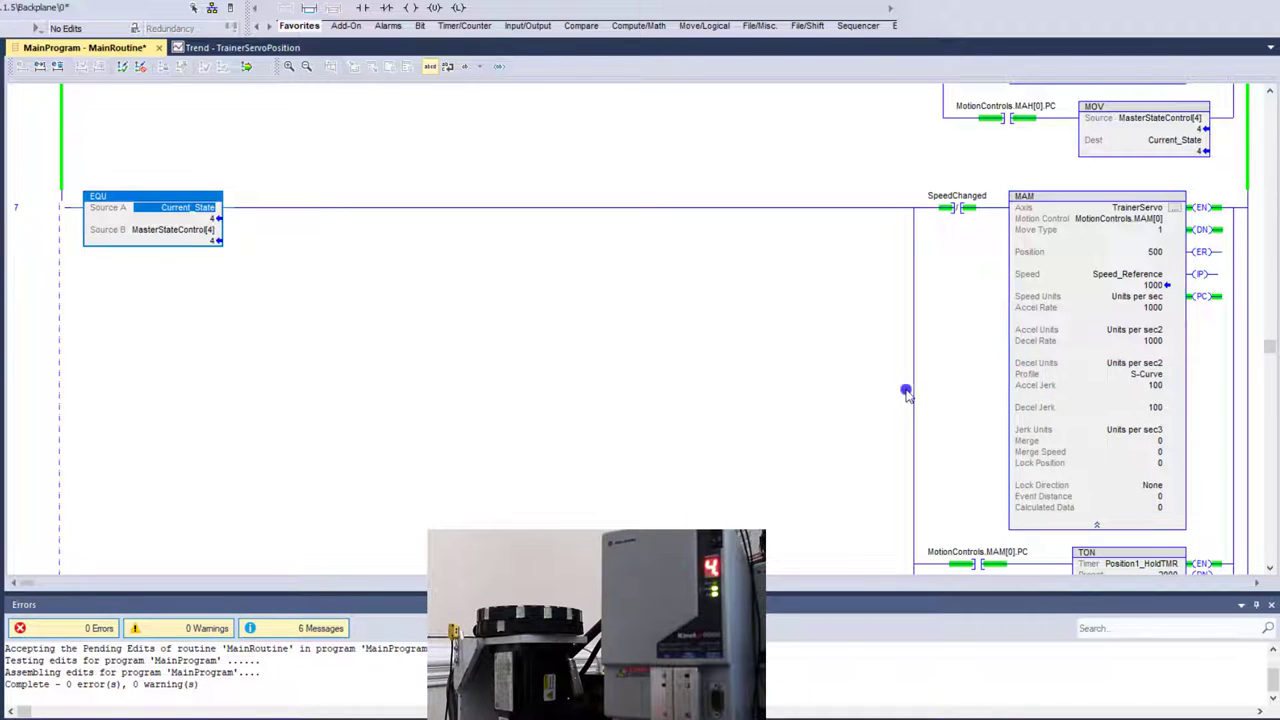
pyautogui.scroll(-3)
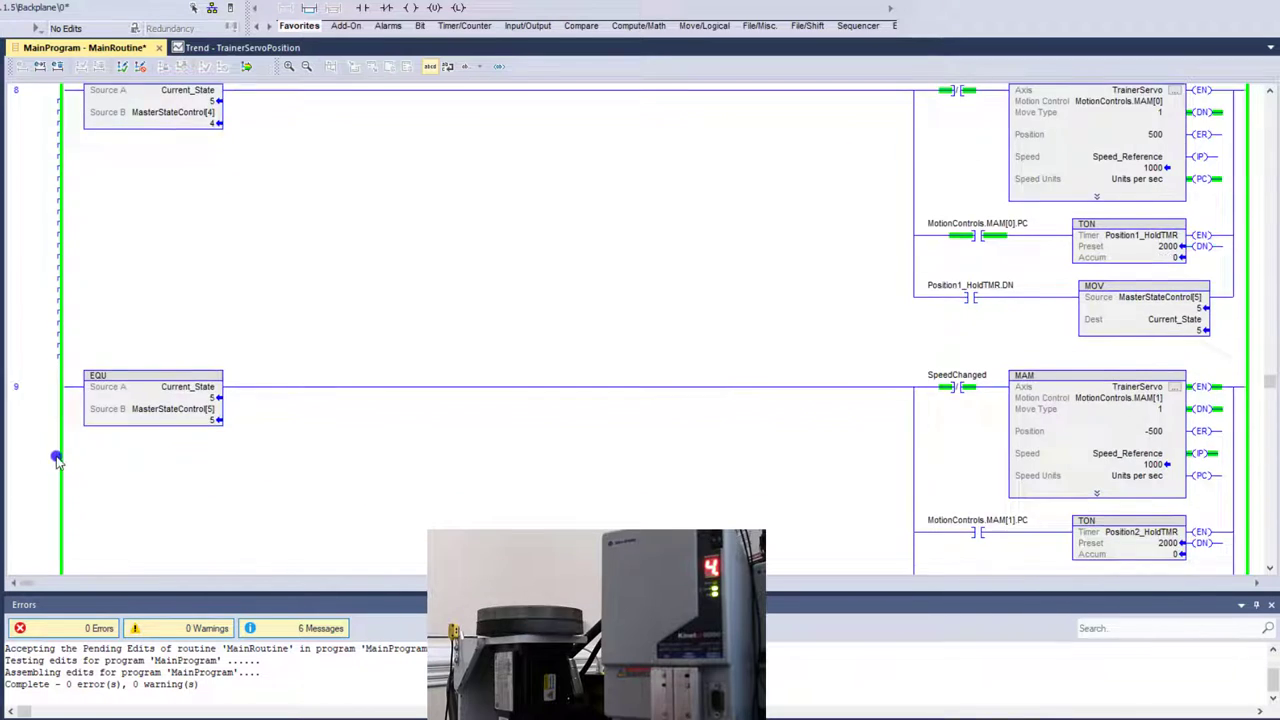
pyautogui.scroll(-3)
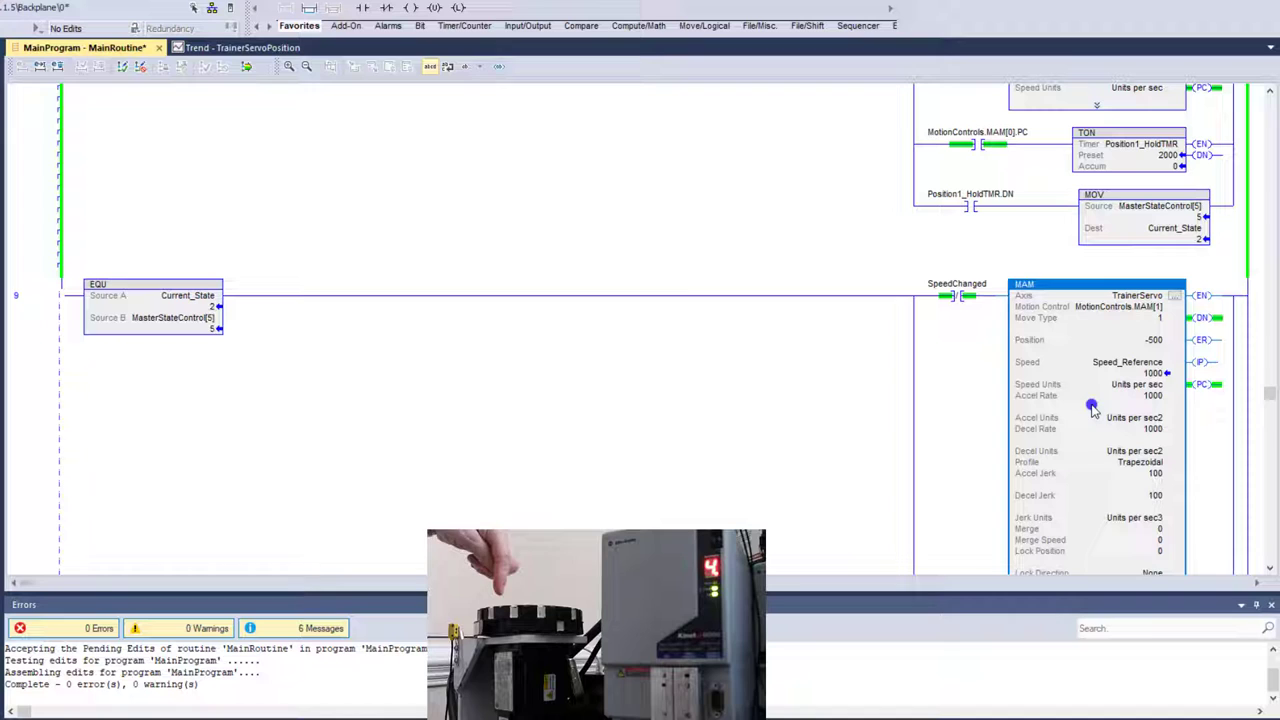
pyautogui.click(1140, 462)
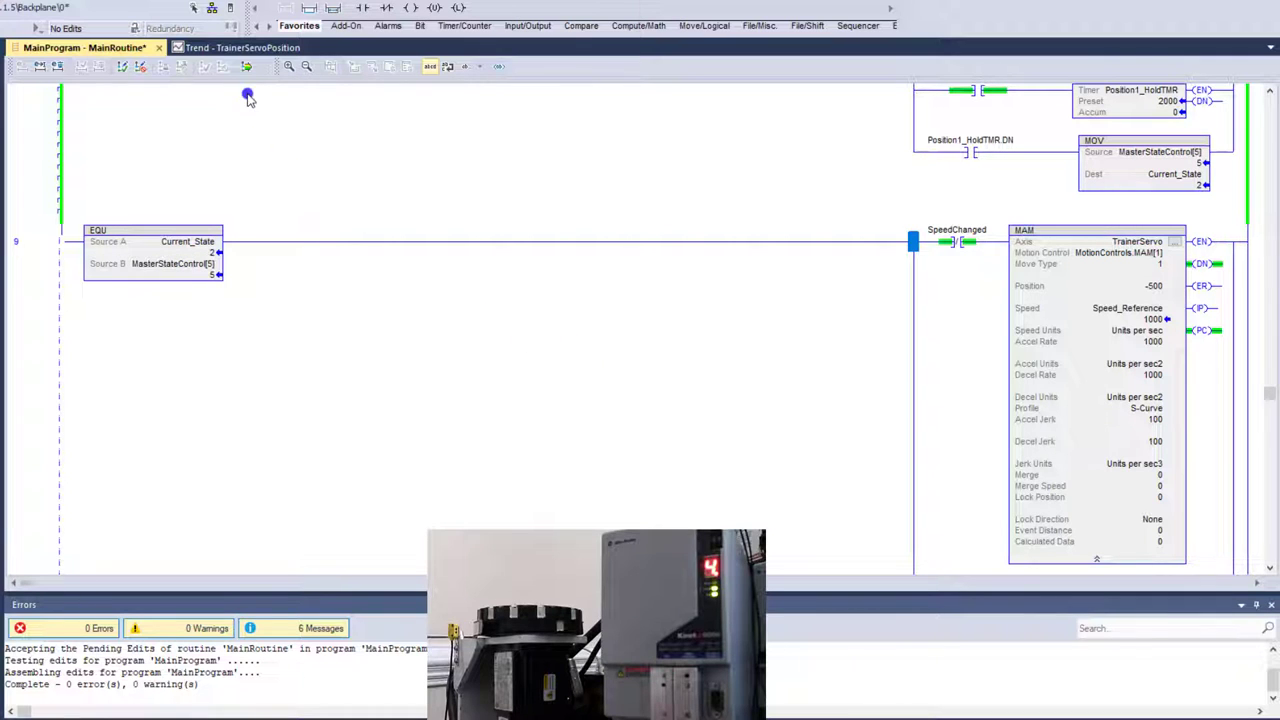
pyautogui.moveTo(247, 66)
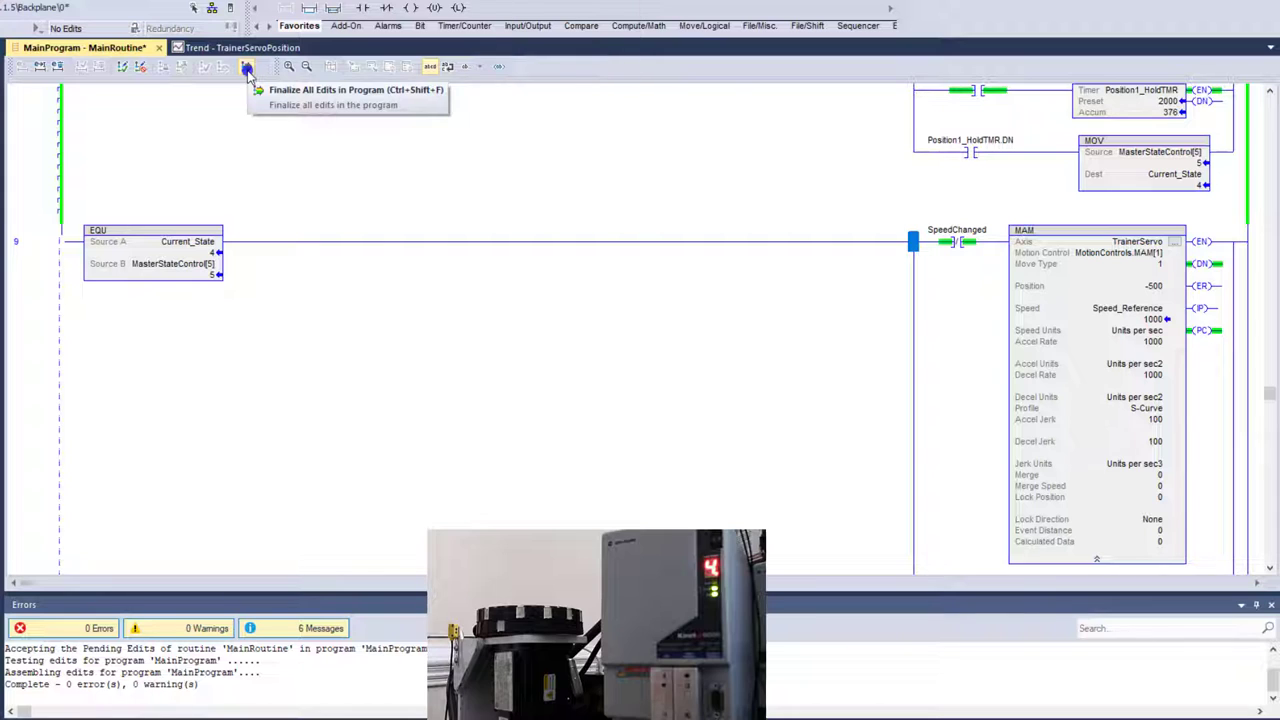
pyautogui.click(247, 66)
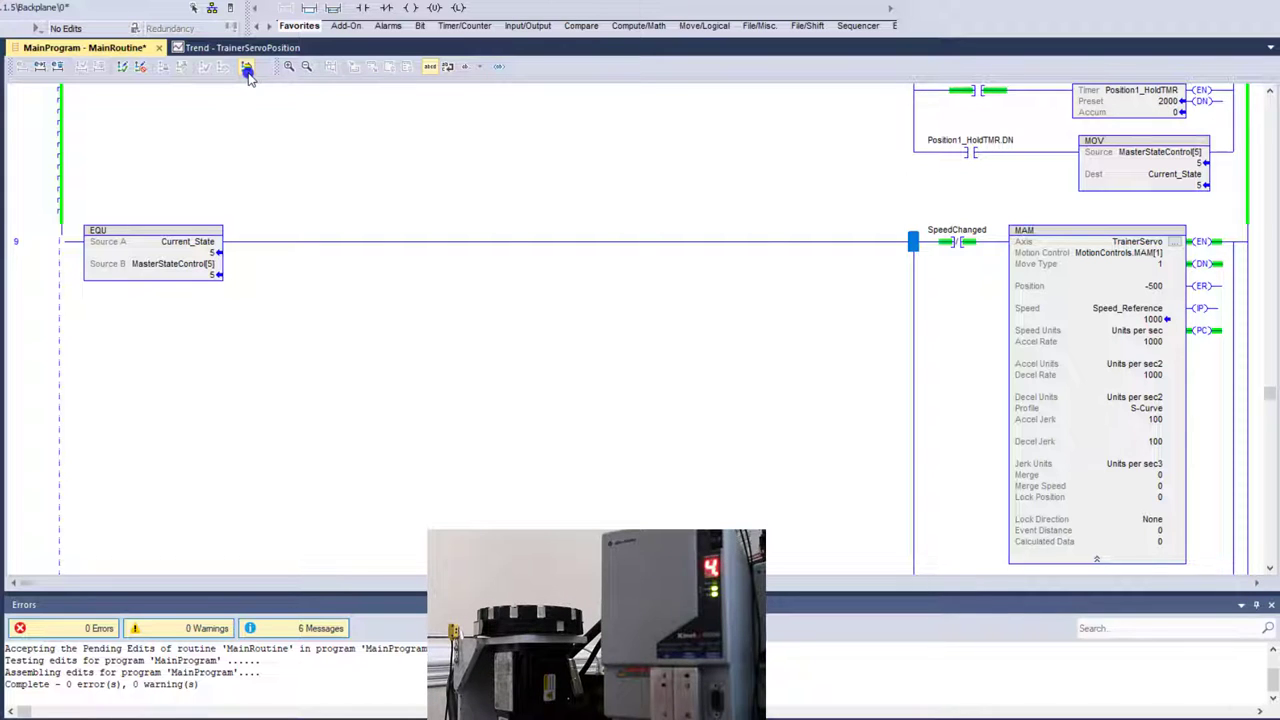
pyautogui.click(246, 66)
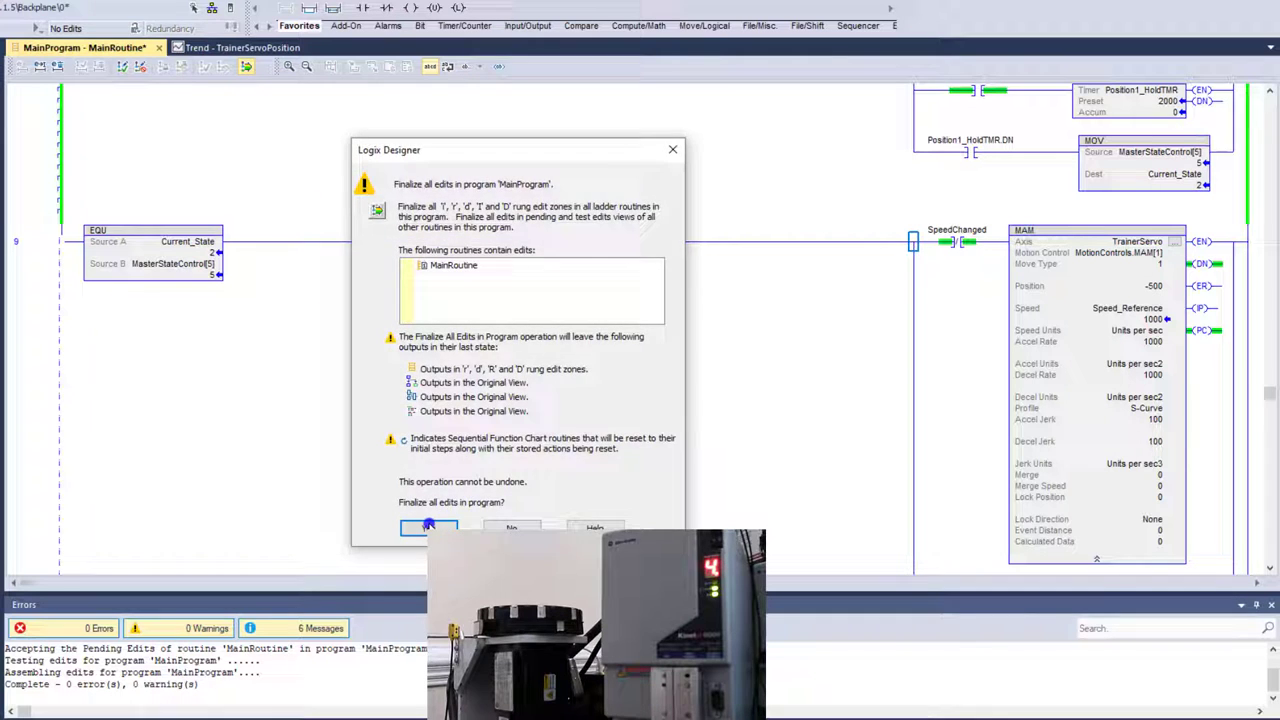
pyautogui.click(428, 528)
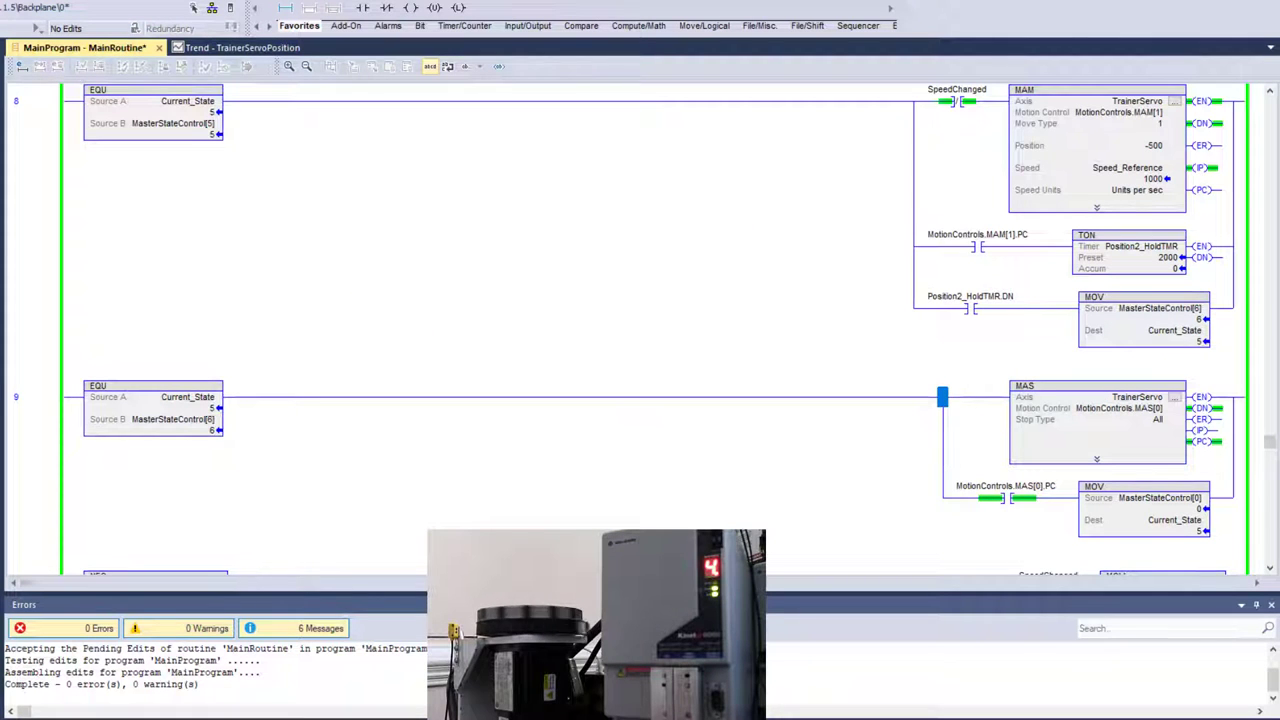
# Step: Open the trend and browse the axis Conversion and Drive/Motor tabs
pyautogui.click(220, 47)
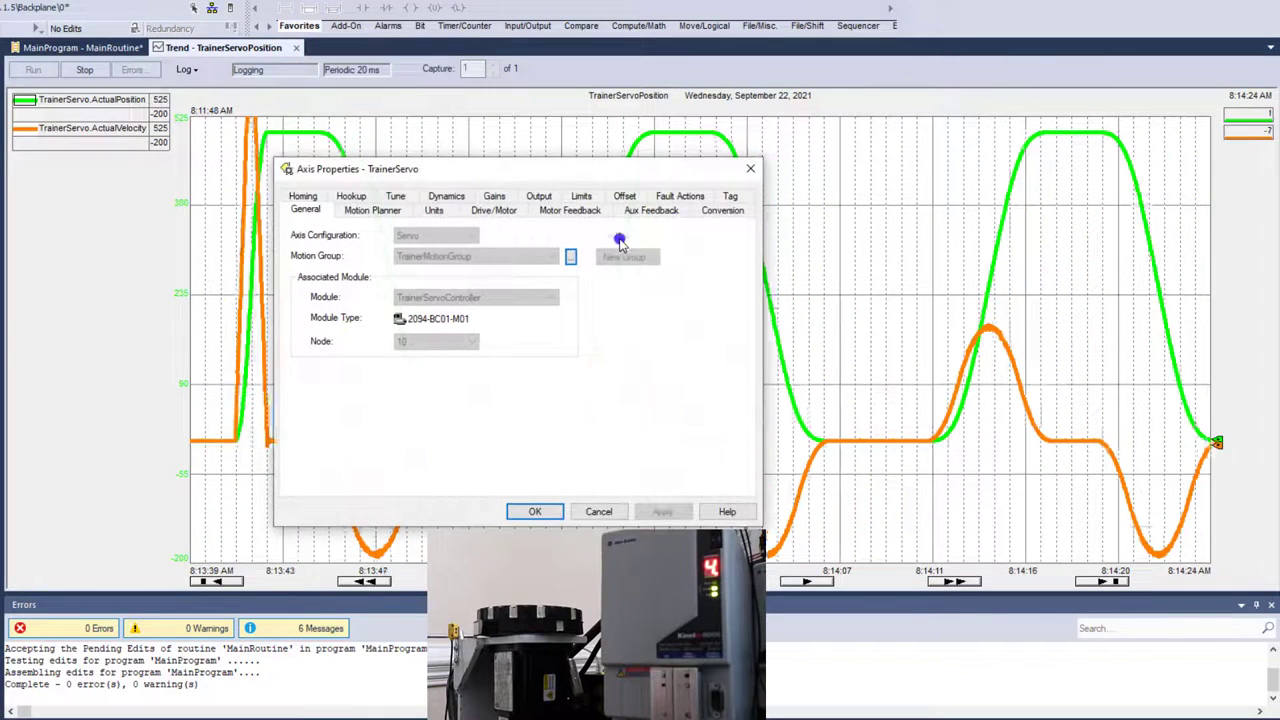
pyautogui.click(722, 210)
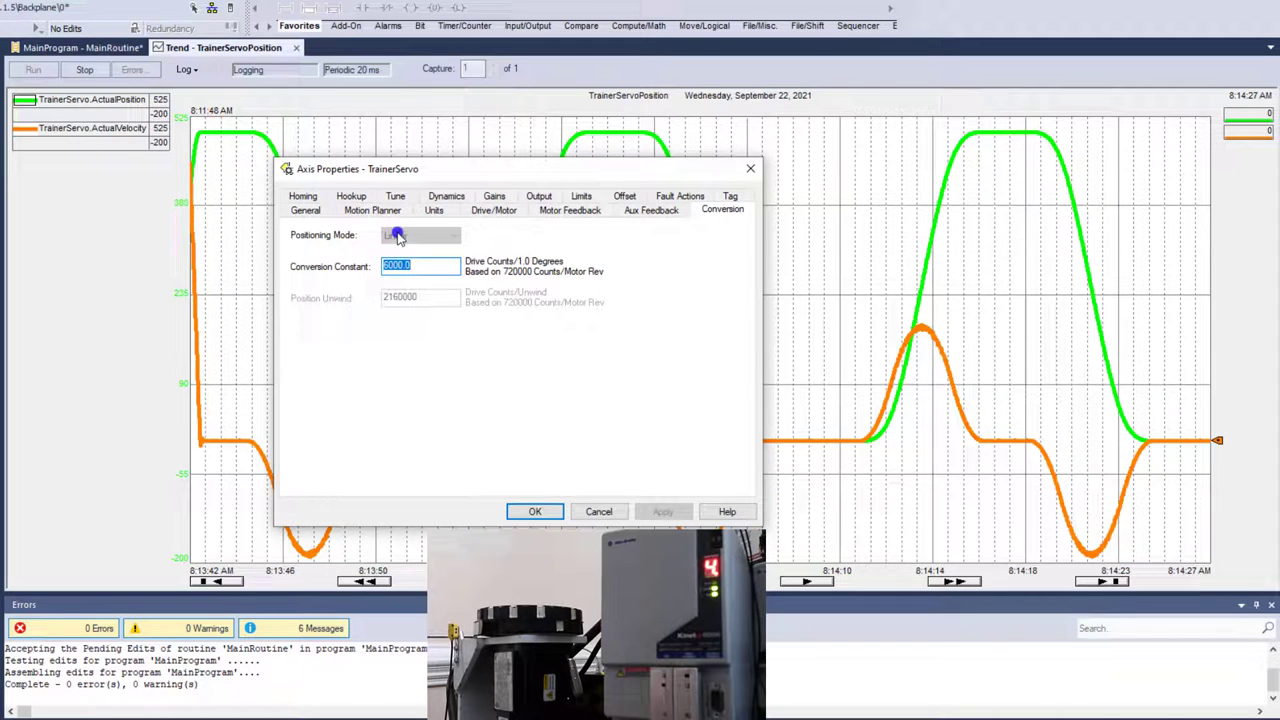
pyautogui.click(493, 210)
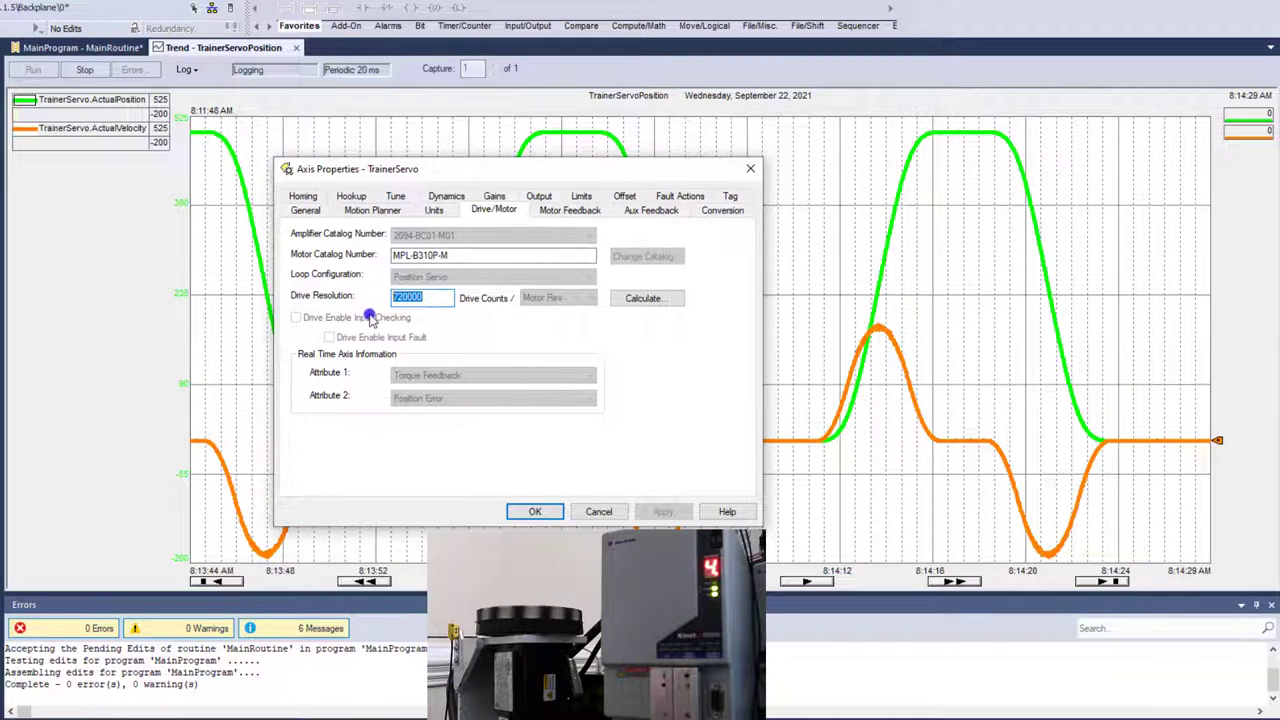
pyautogui.click(722, 209)
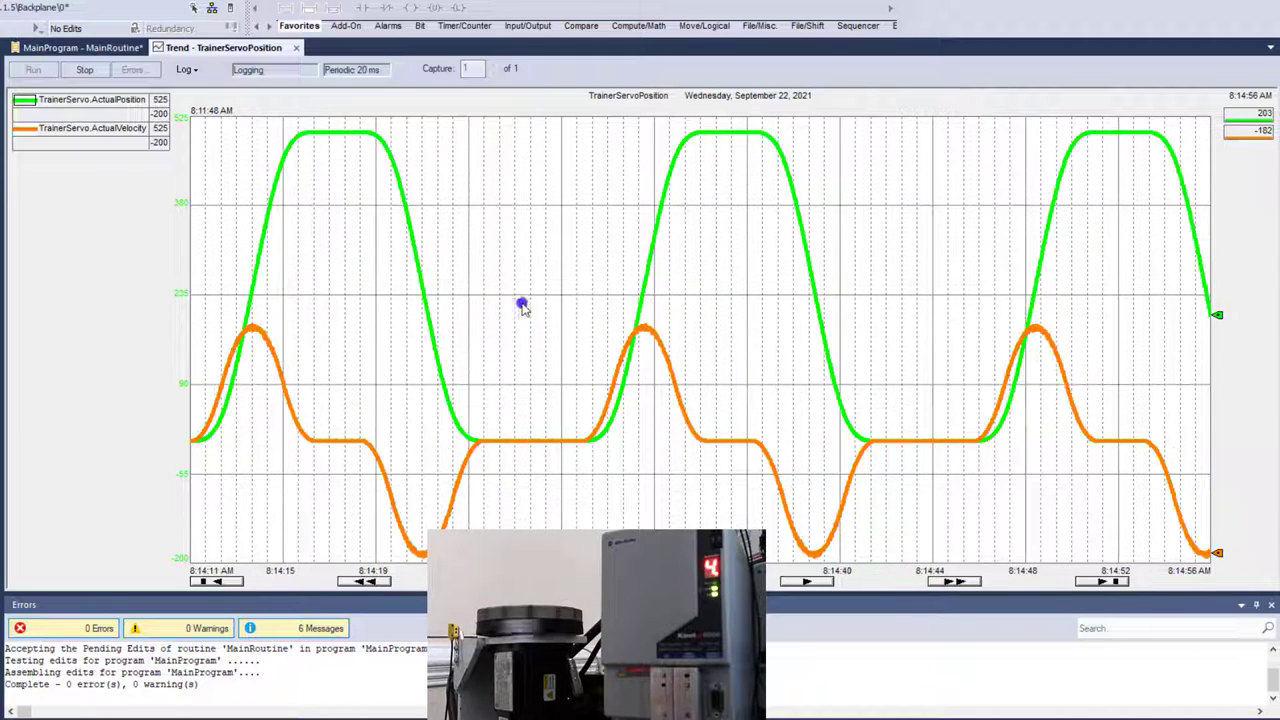
# Step: In MainRoutine, check the Jerk Units options, then finalize all program edits with Yes
pyautogui.click(85, 47)
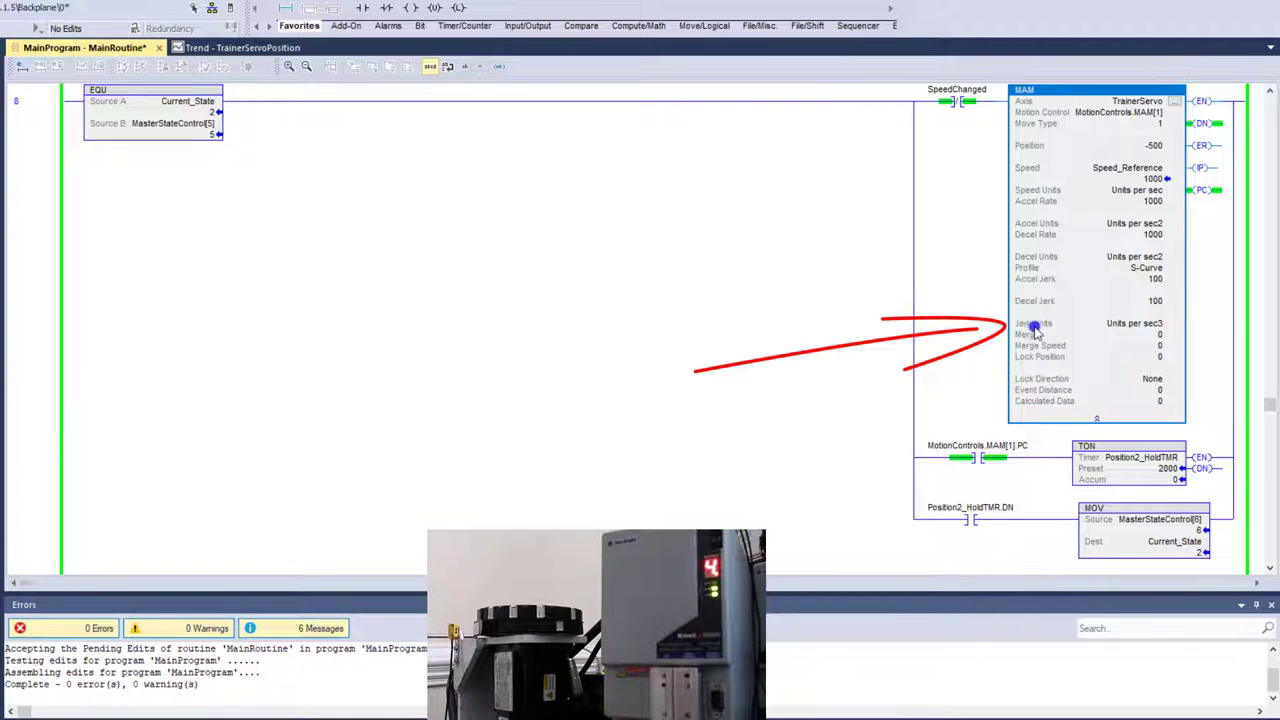
pyautogui.moveTo(1113, 330)
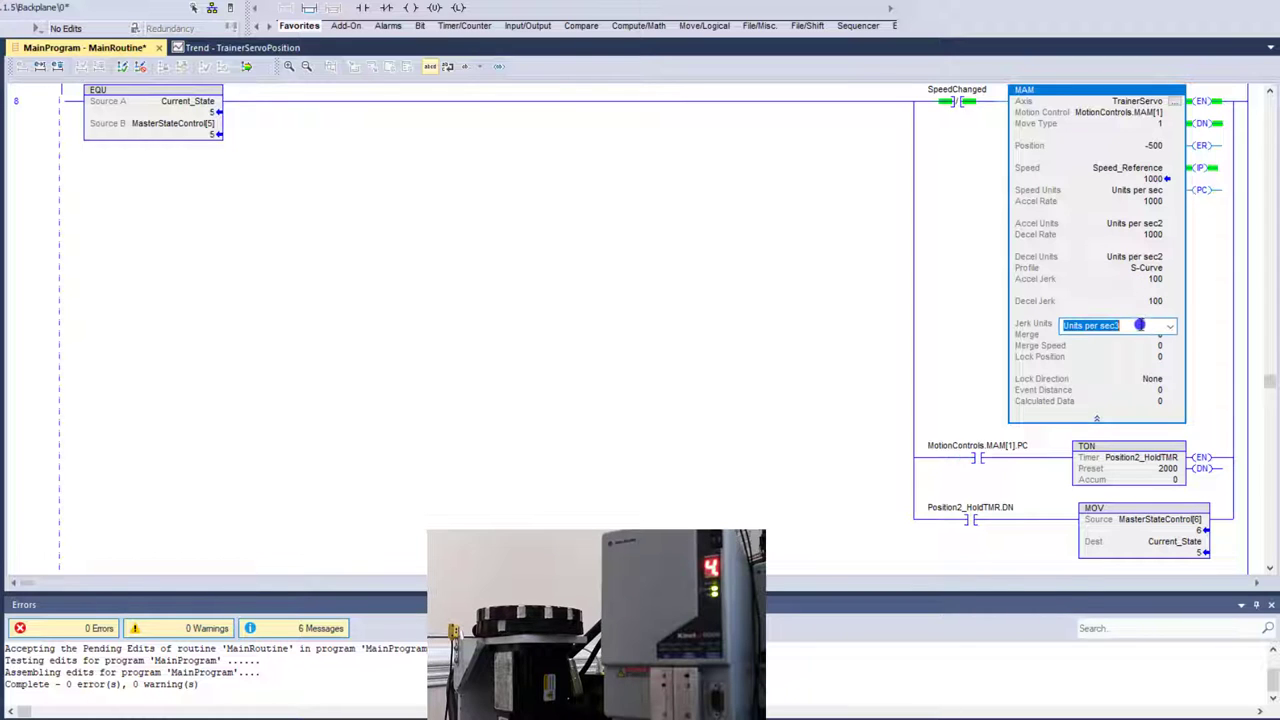
pyautogui.click(1170, 326)
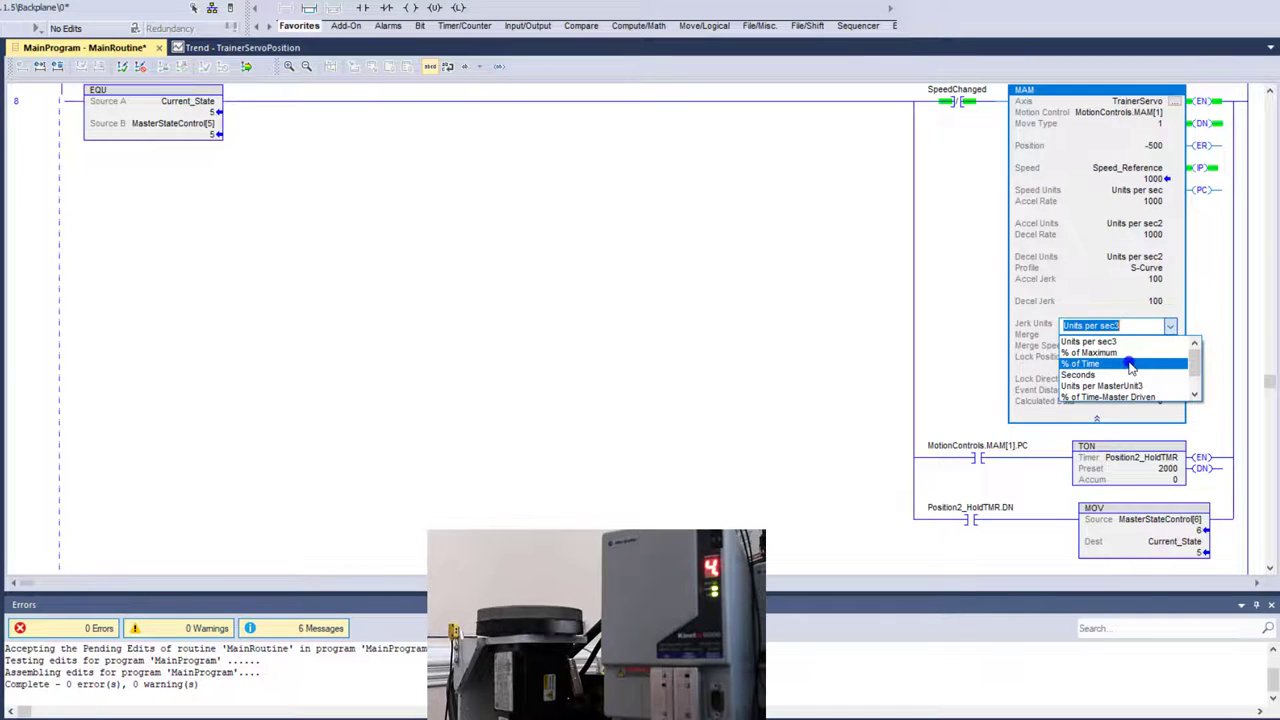
pyautogui.moveTo(1110, 352)
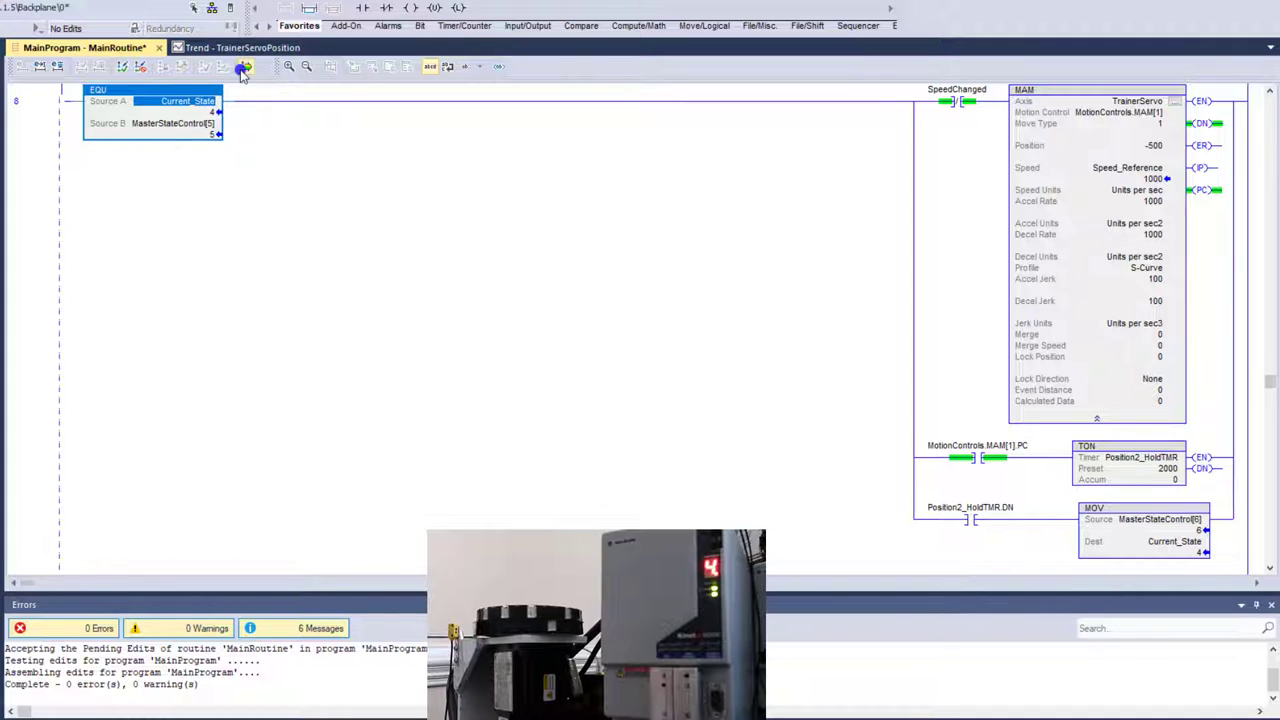
pyautogui.click(244, 66)
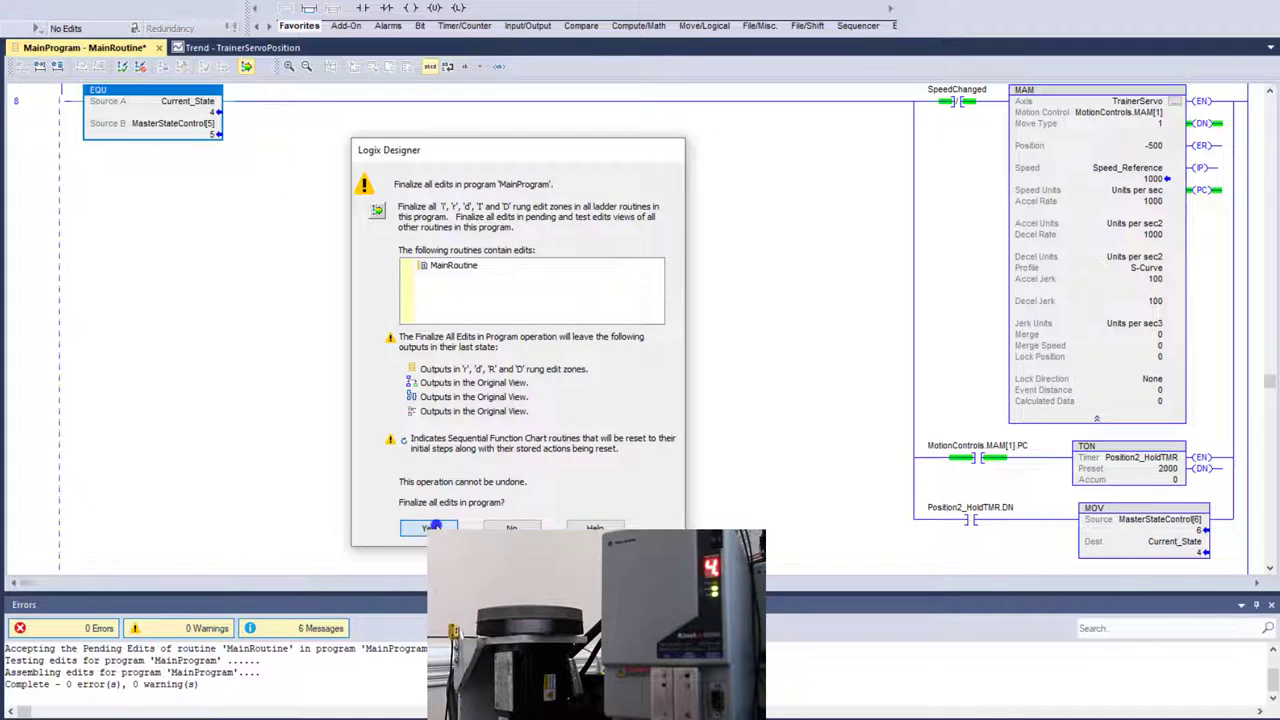
pyautogui.click(430, 528)
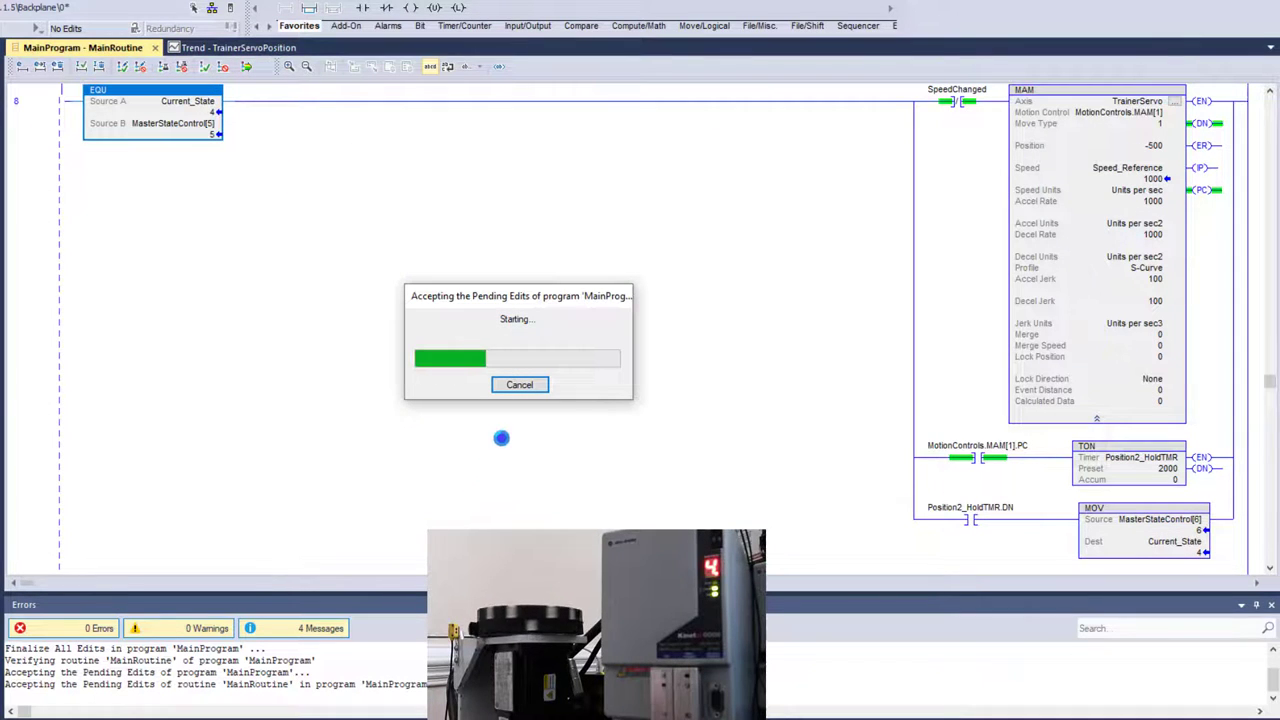